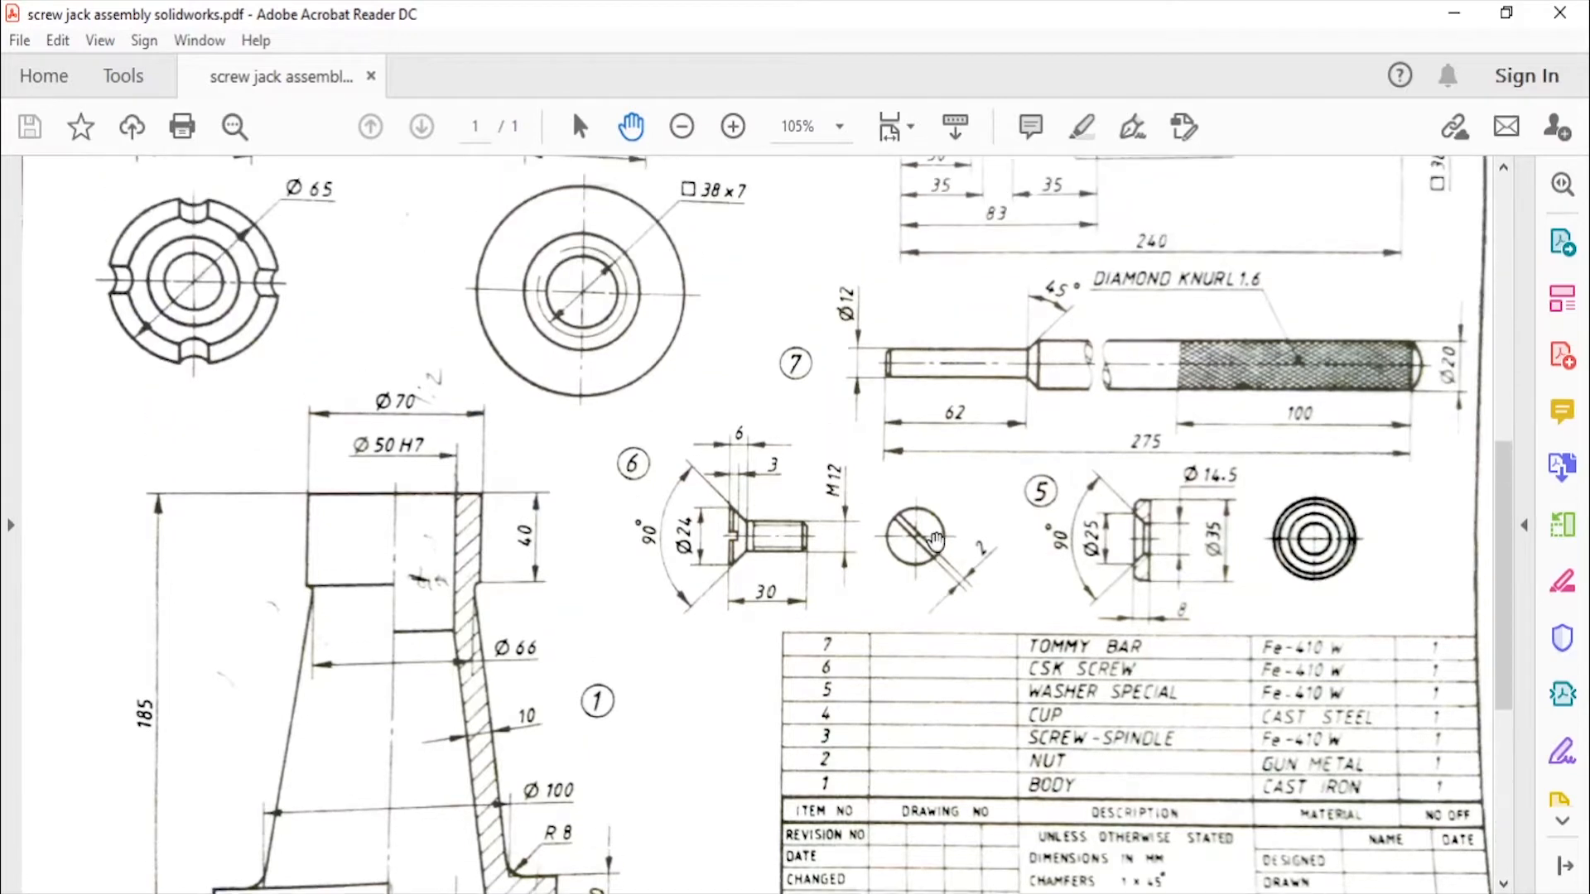
mouse_move(1313, 361)
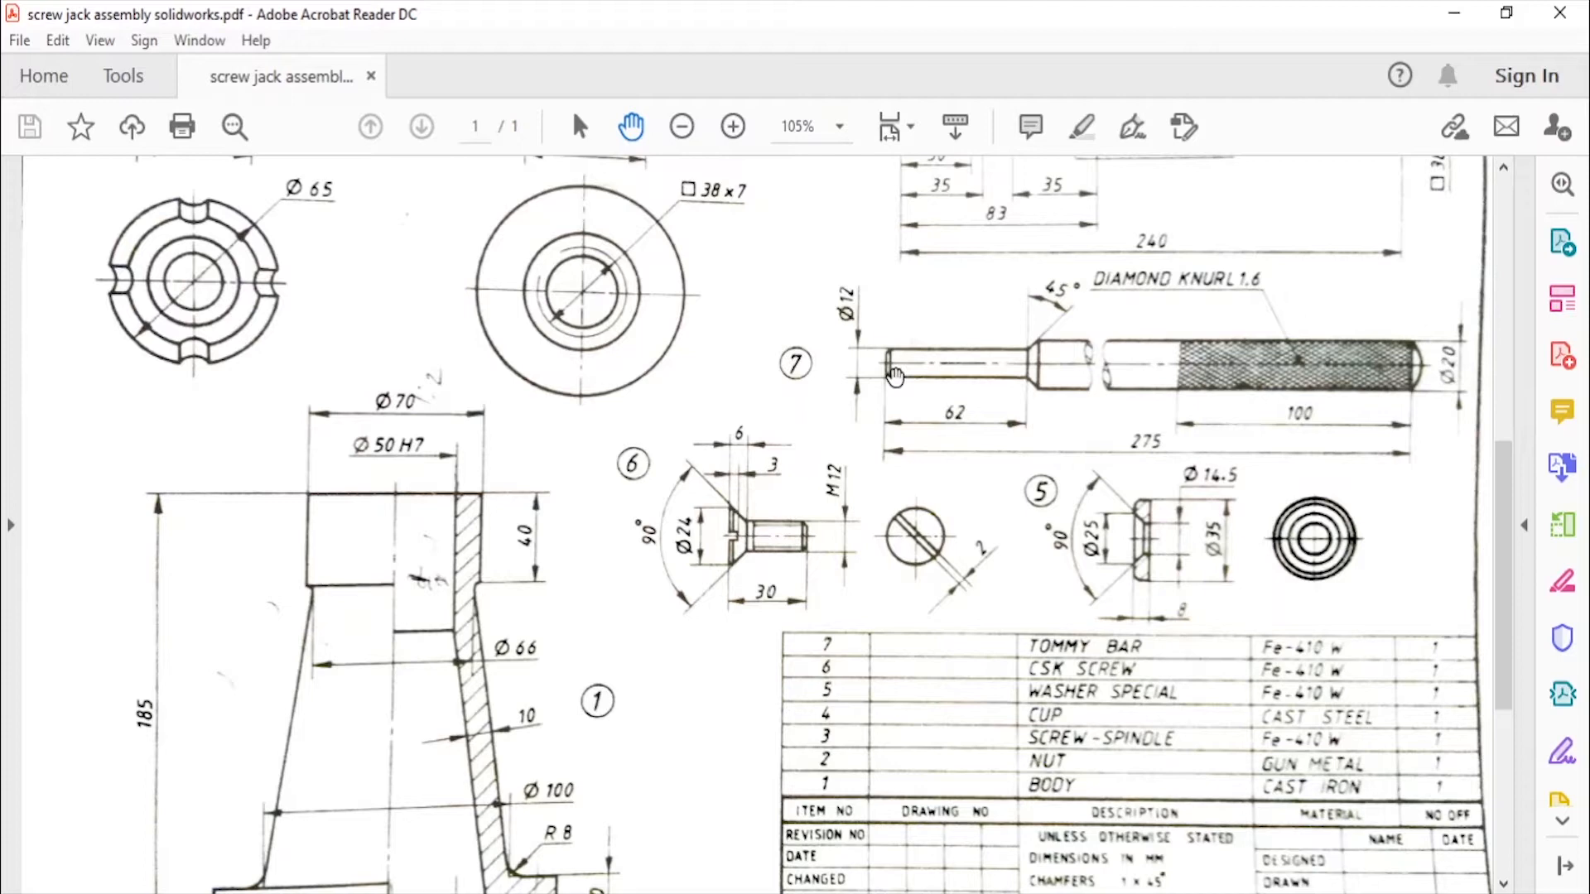
mouse_move(997, 714)
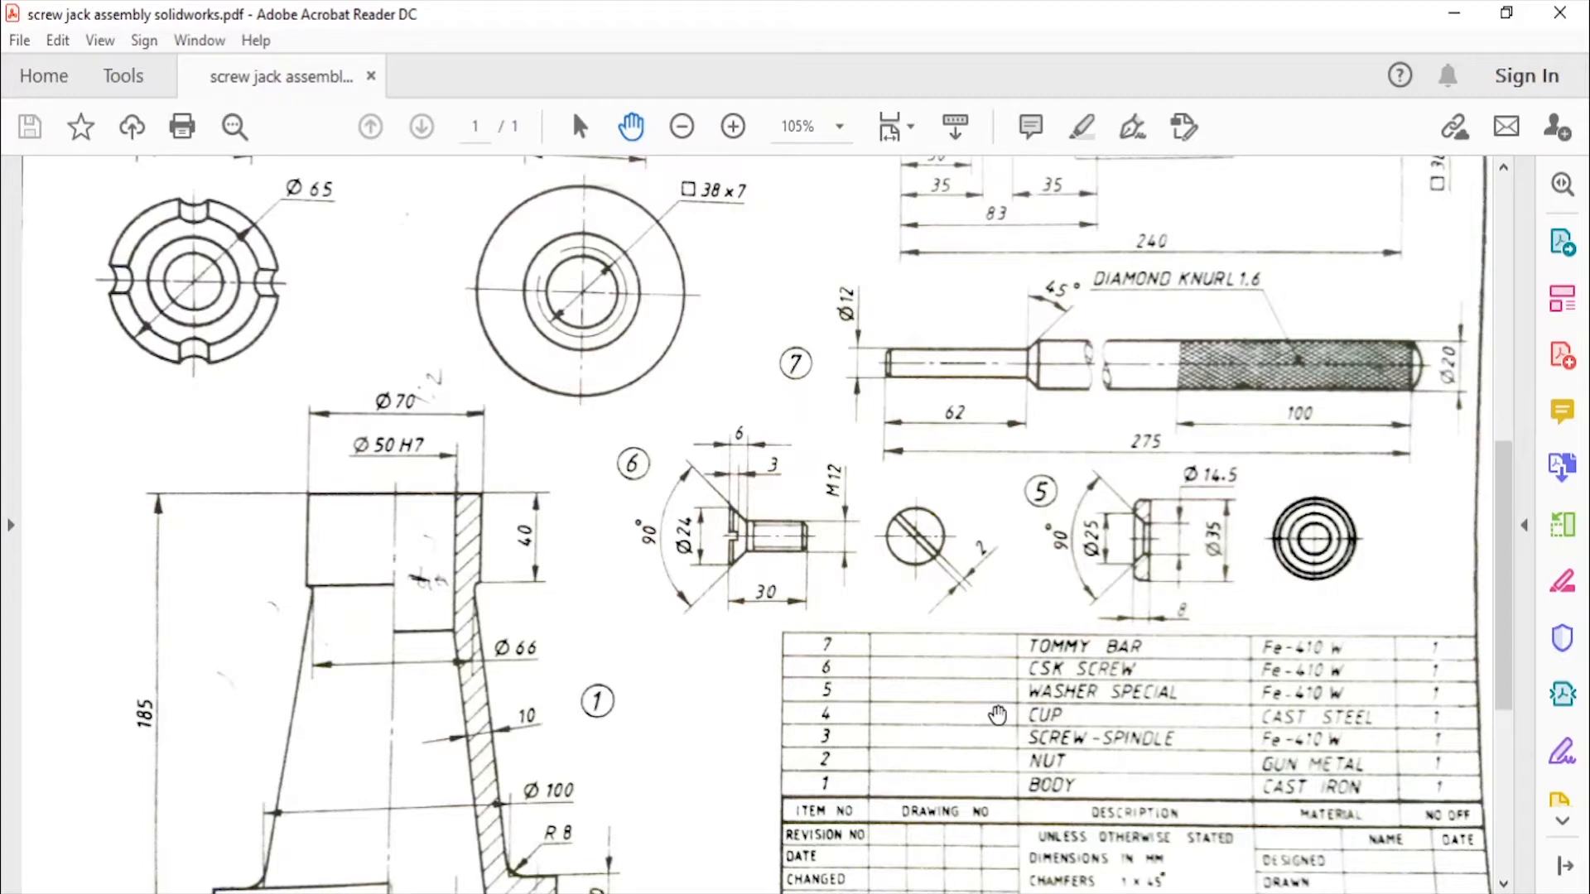
mouse_move(1008, 699)
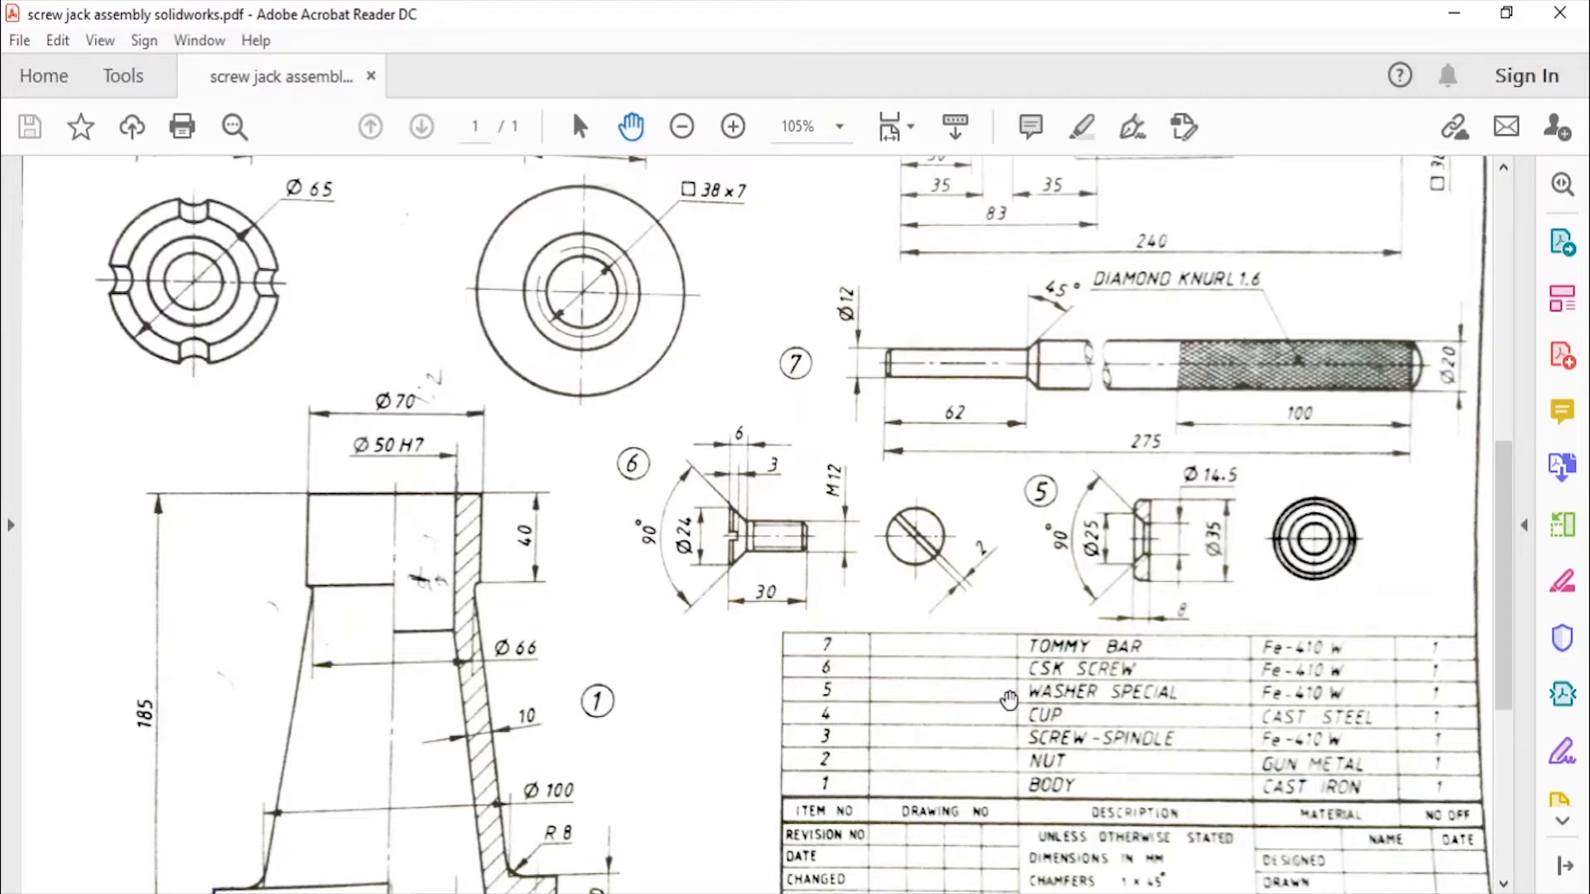
mouse_move(796, 355)
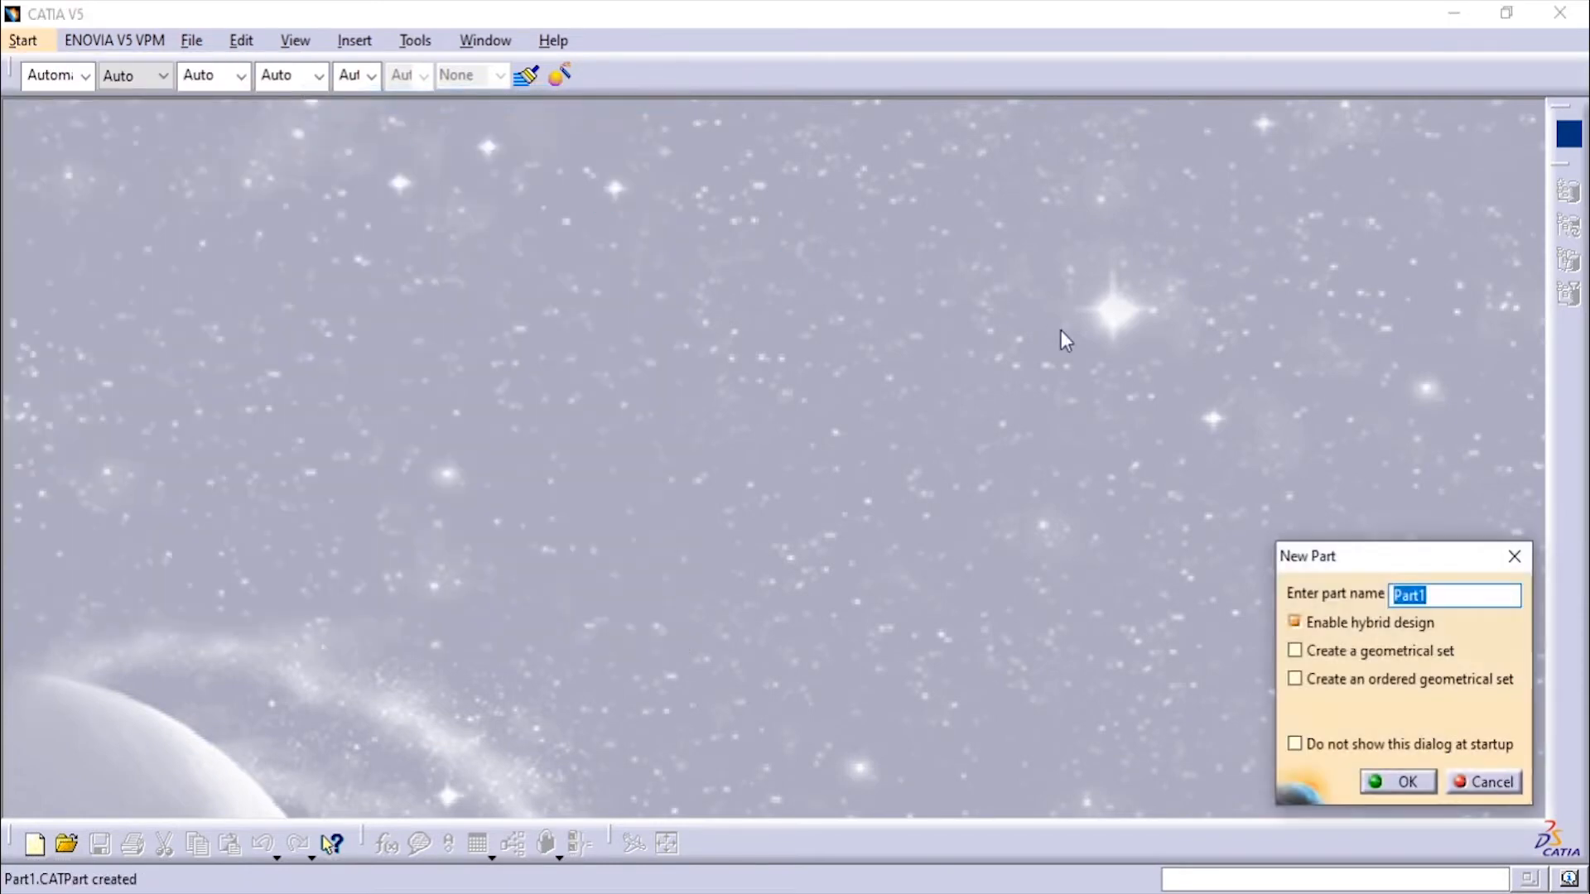
Create a new part named Tommy Bar and start a sketch on the yz plane
type("Tommy BA")
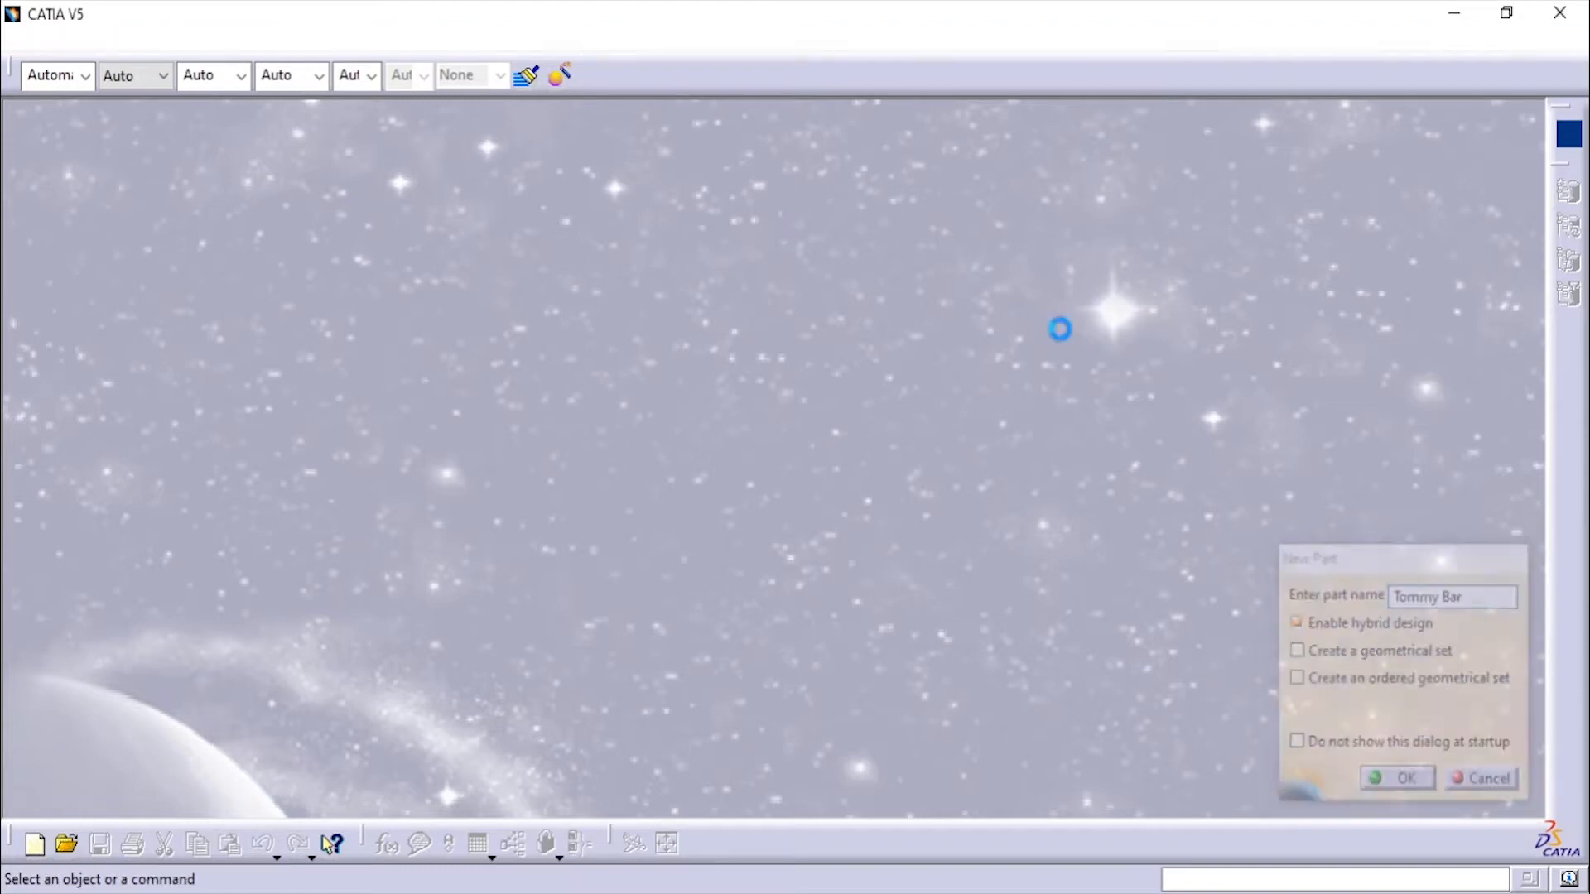
left_click(1397, 777)
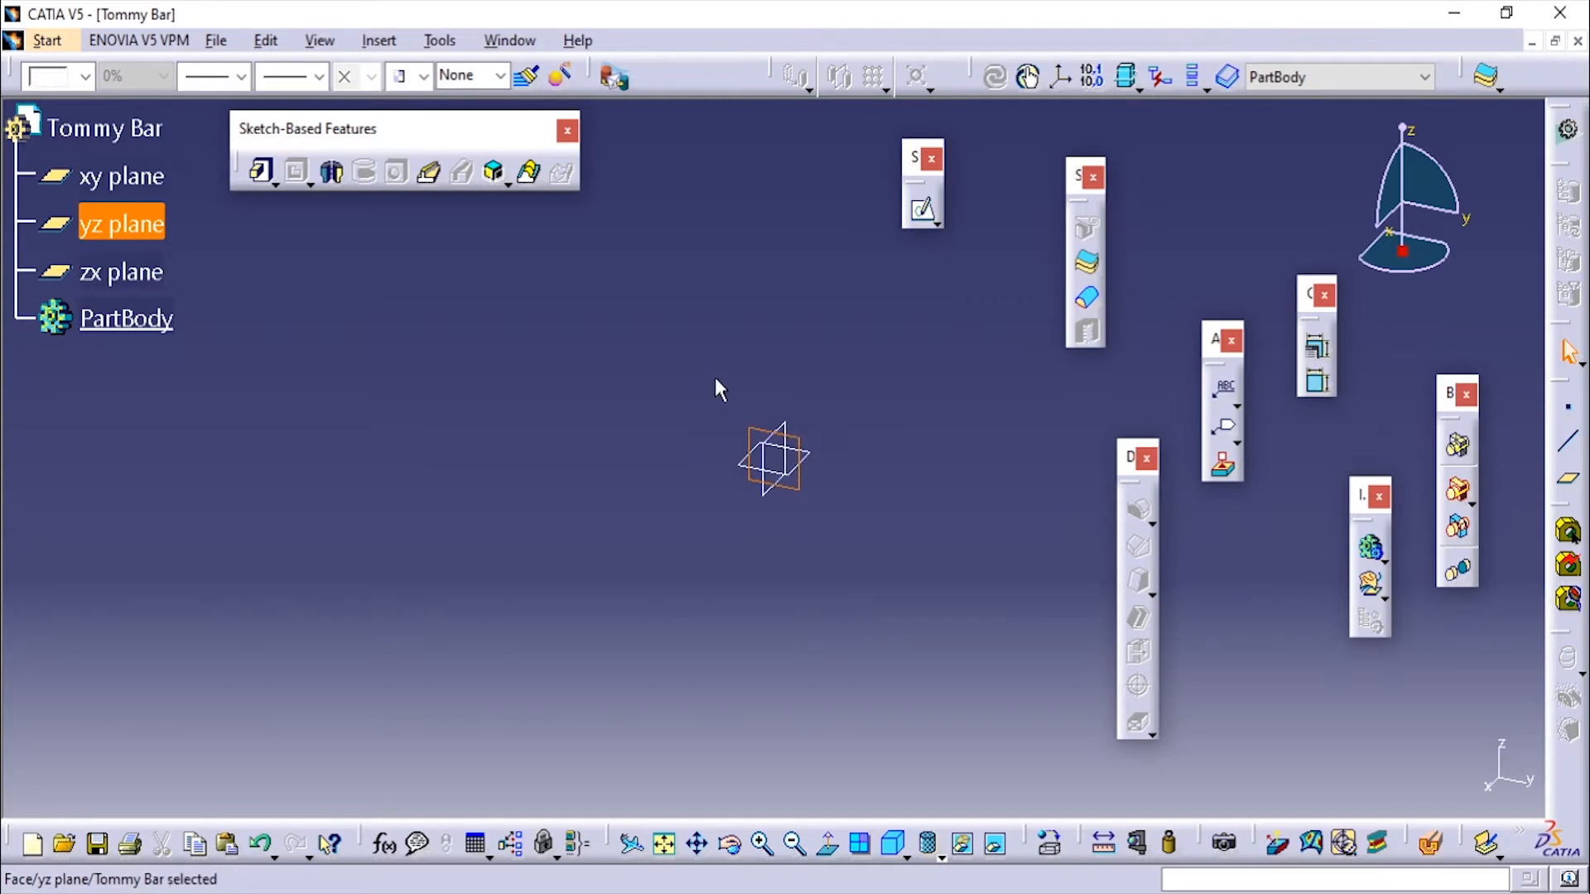
left_click(380, 40)
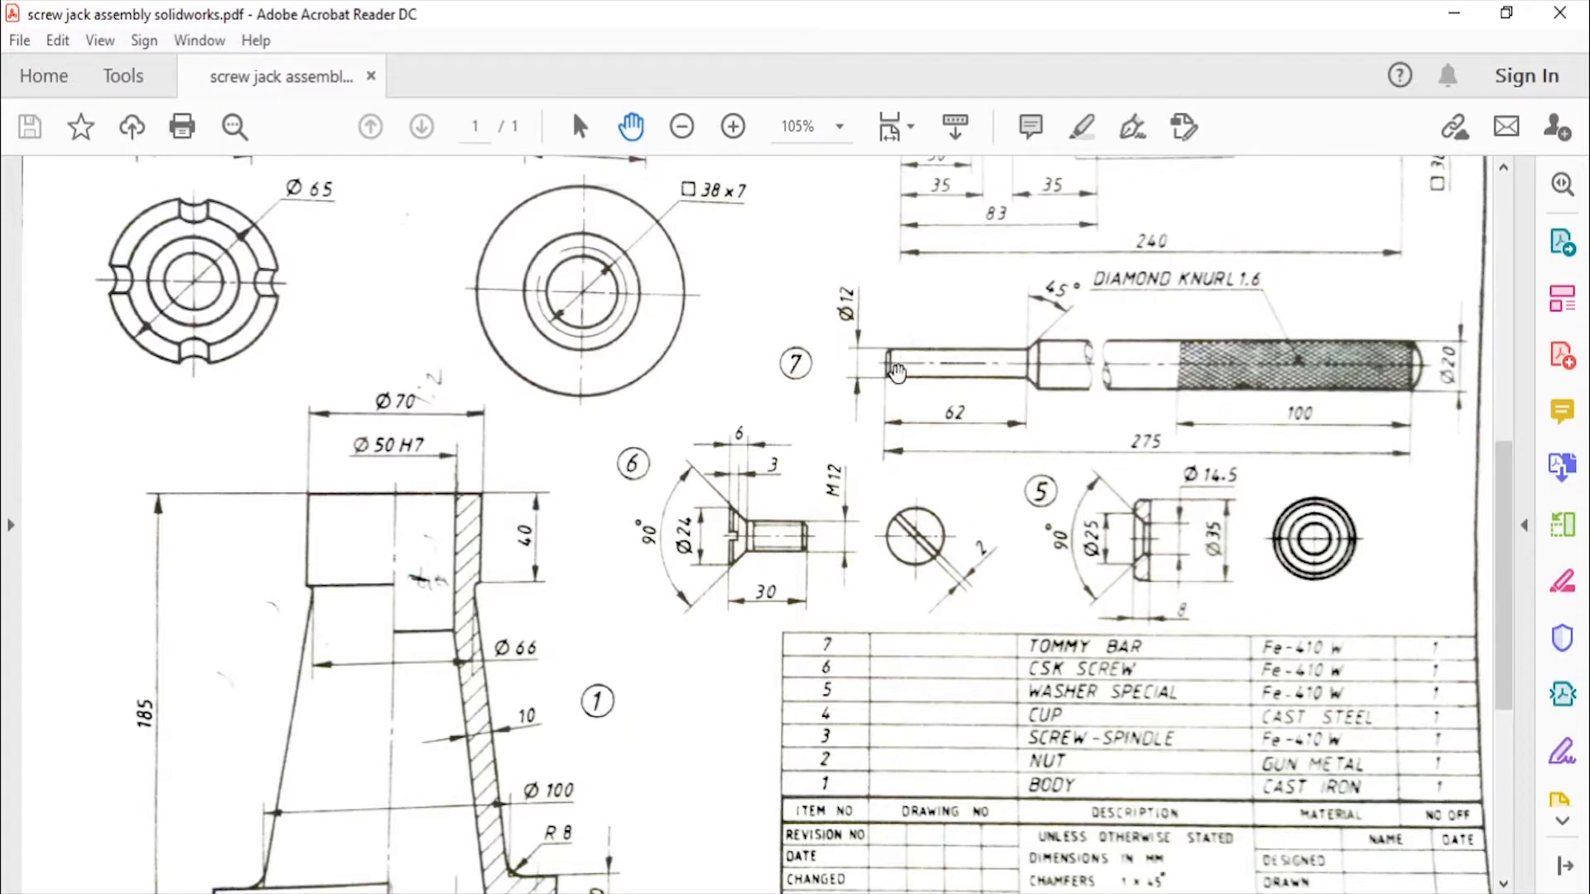
mouse_move(1034, 830)
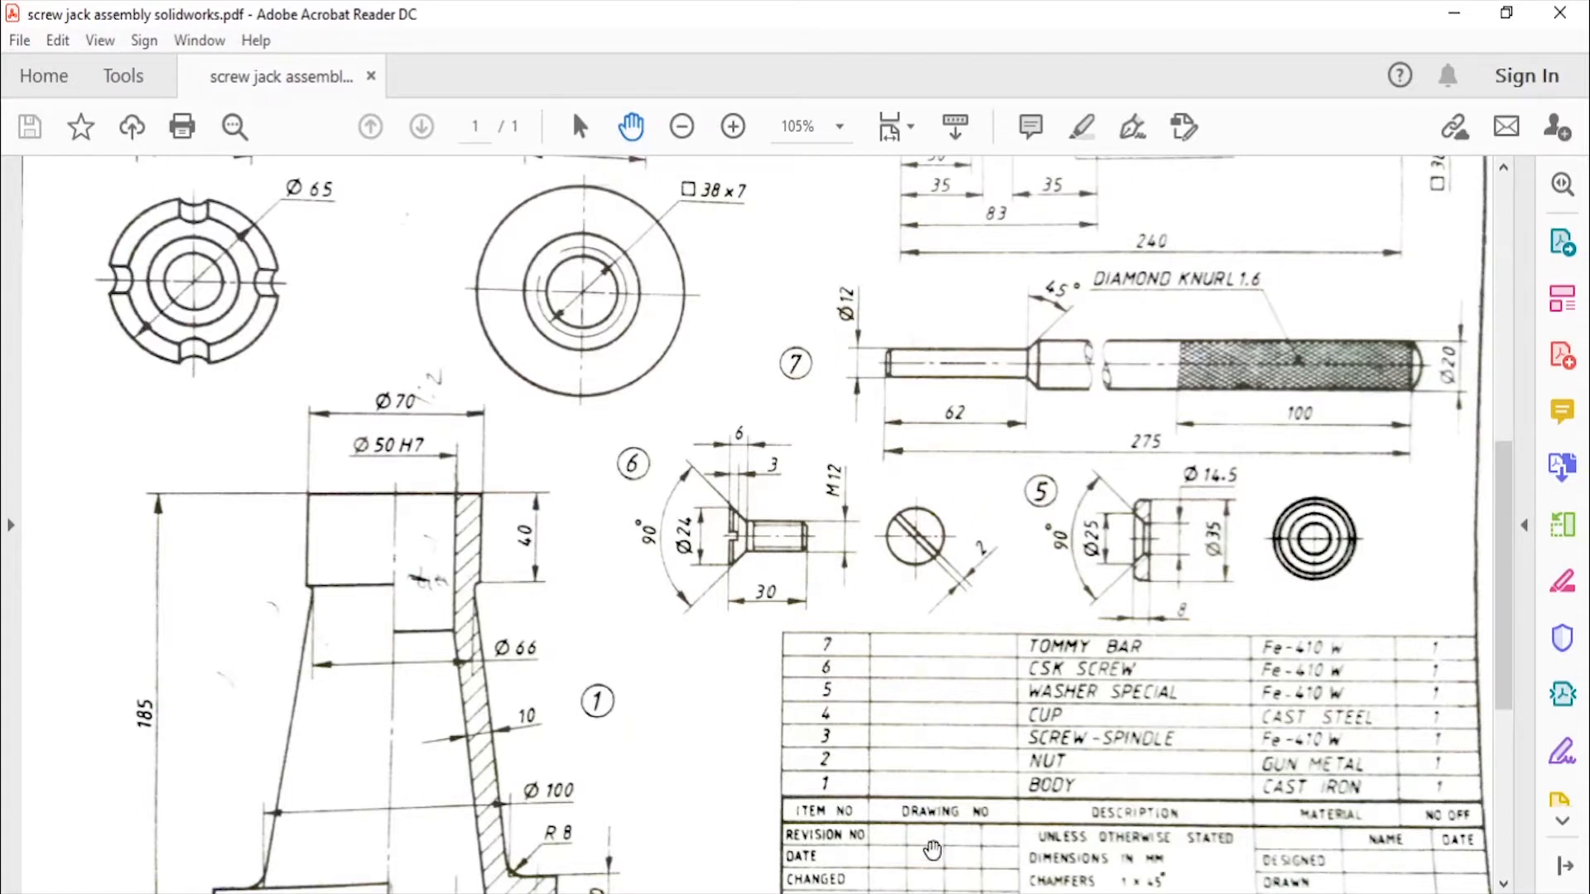
key("alt+tab")
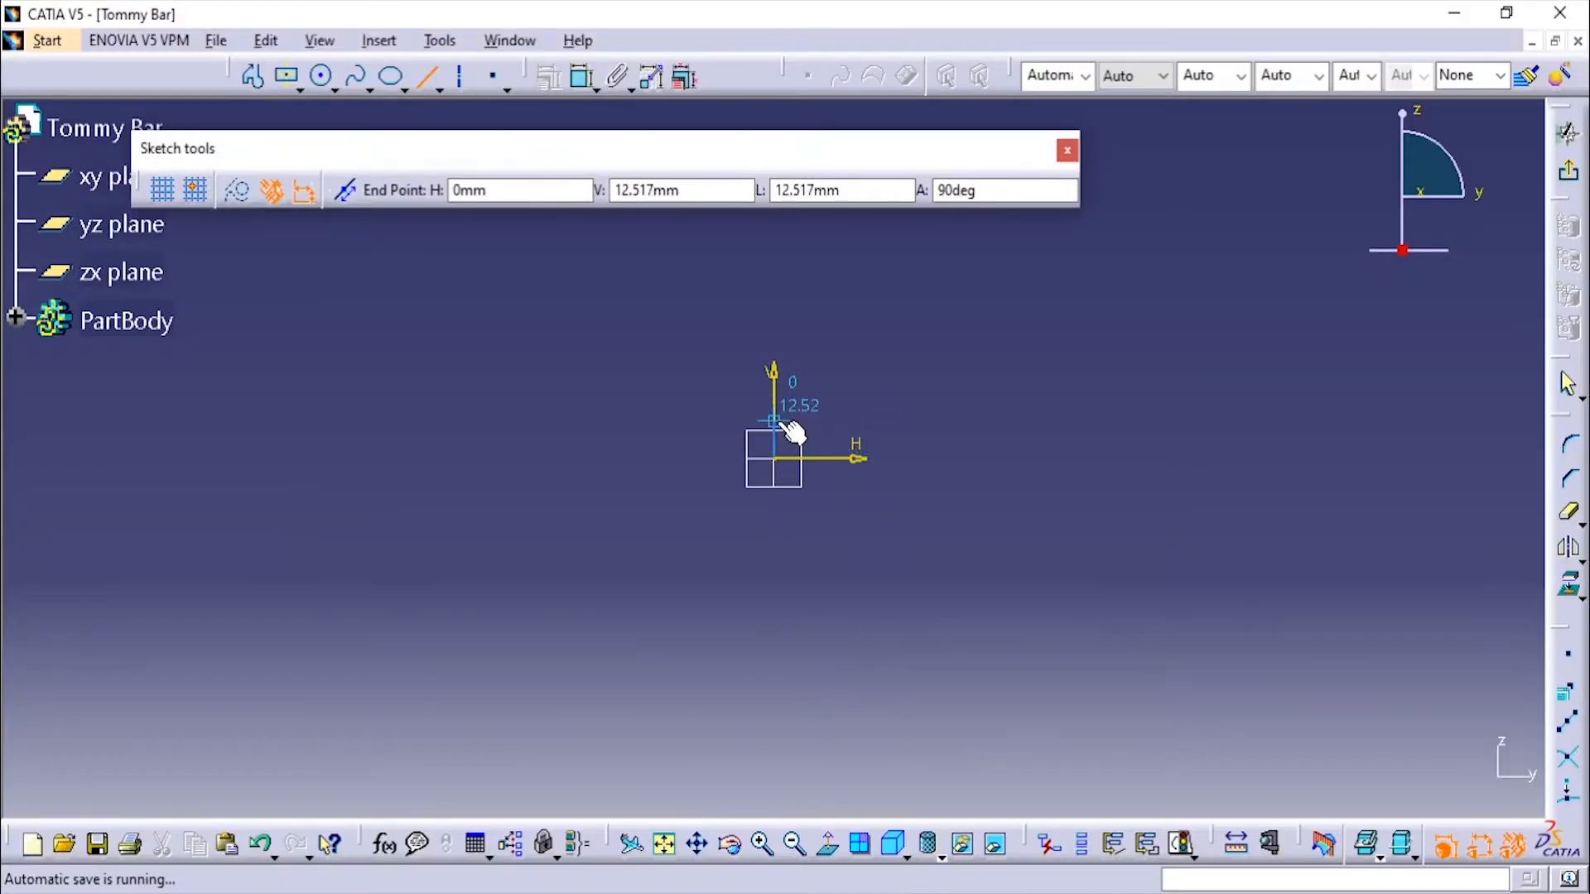
Sketch the closed half-profile with a 62 mm segment, 45° taper, and edit the overall length
left_click(841, 190)
type("6")
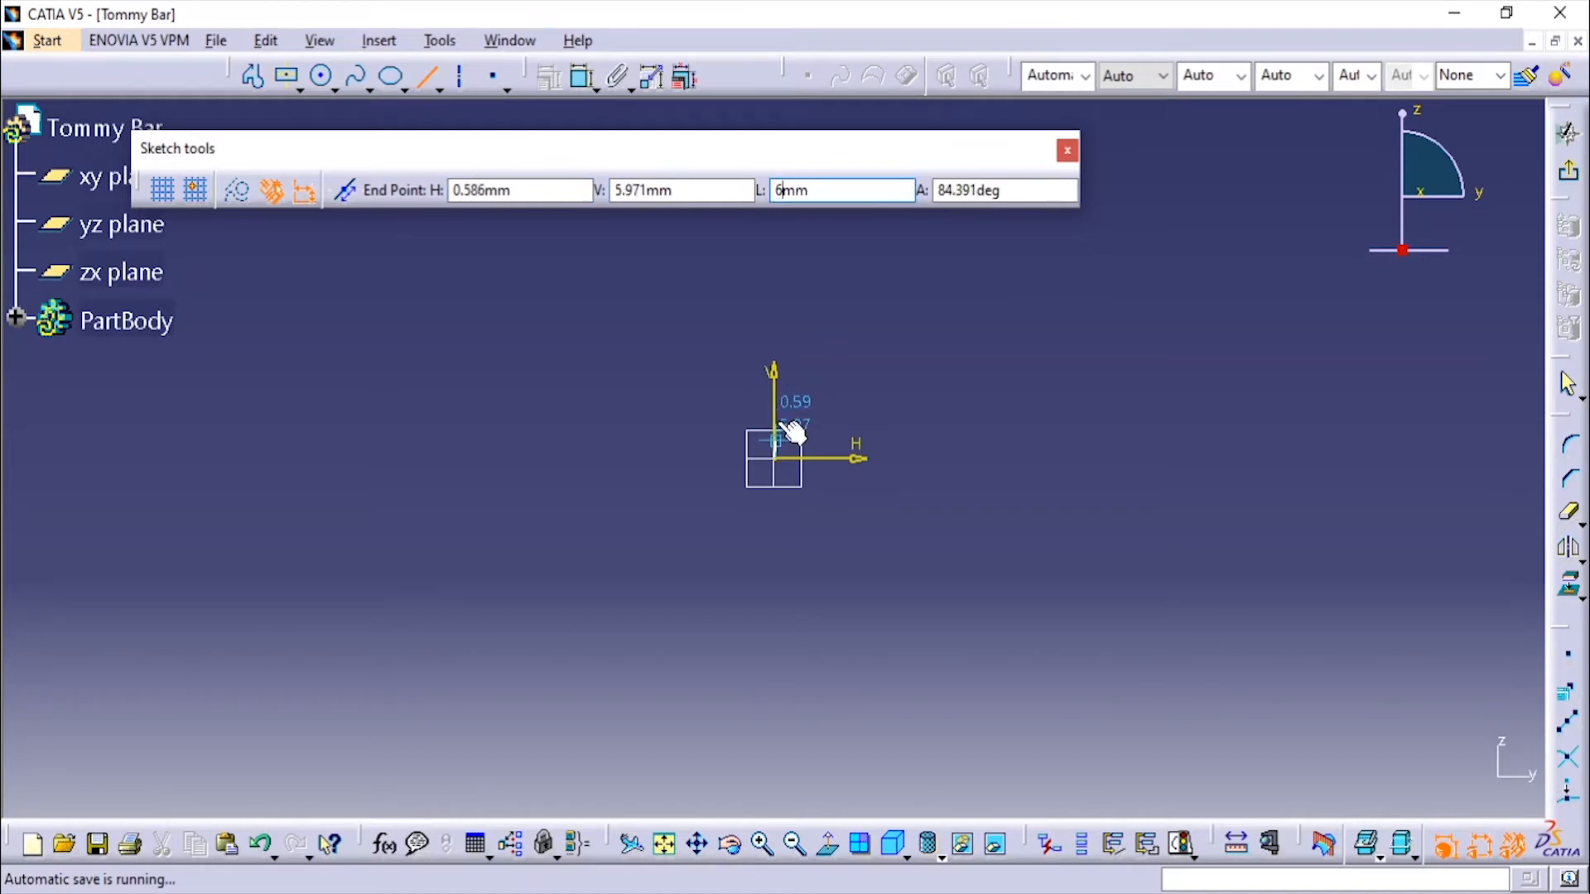
mouse_move(790, 419)
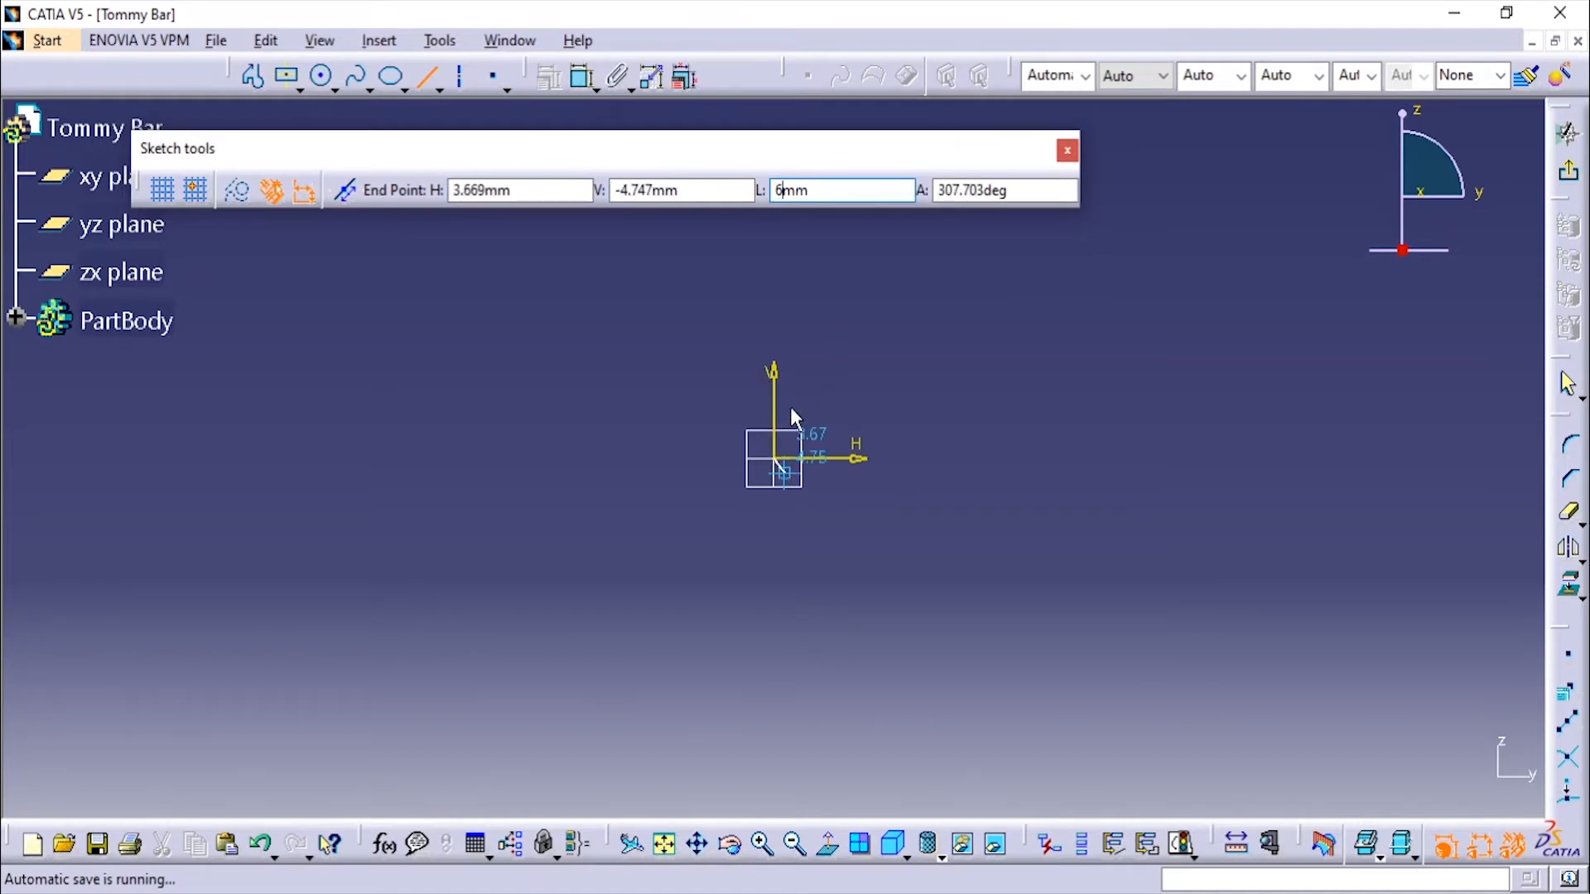
mouse_move(870, 492)
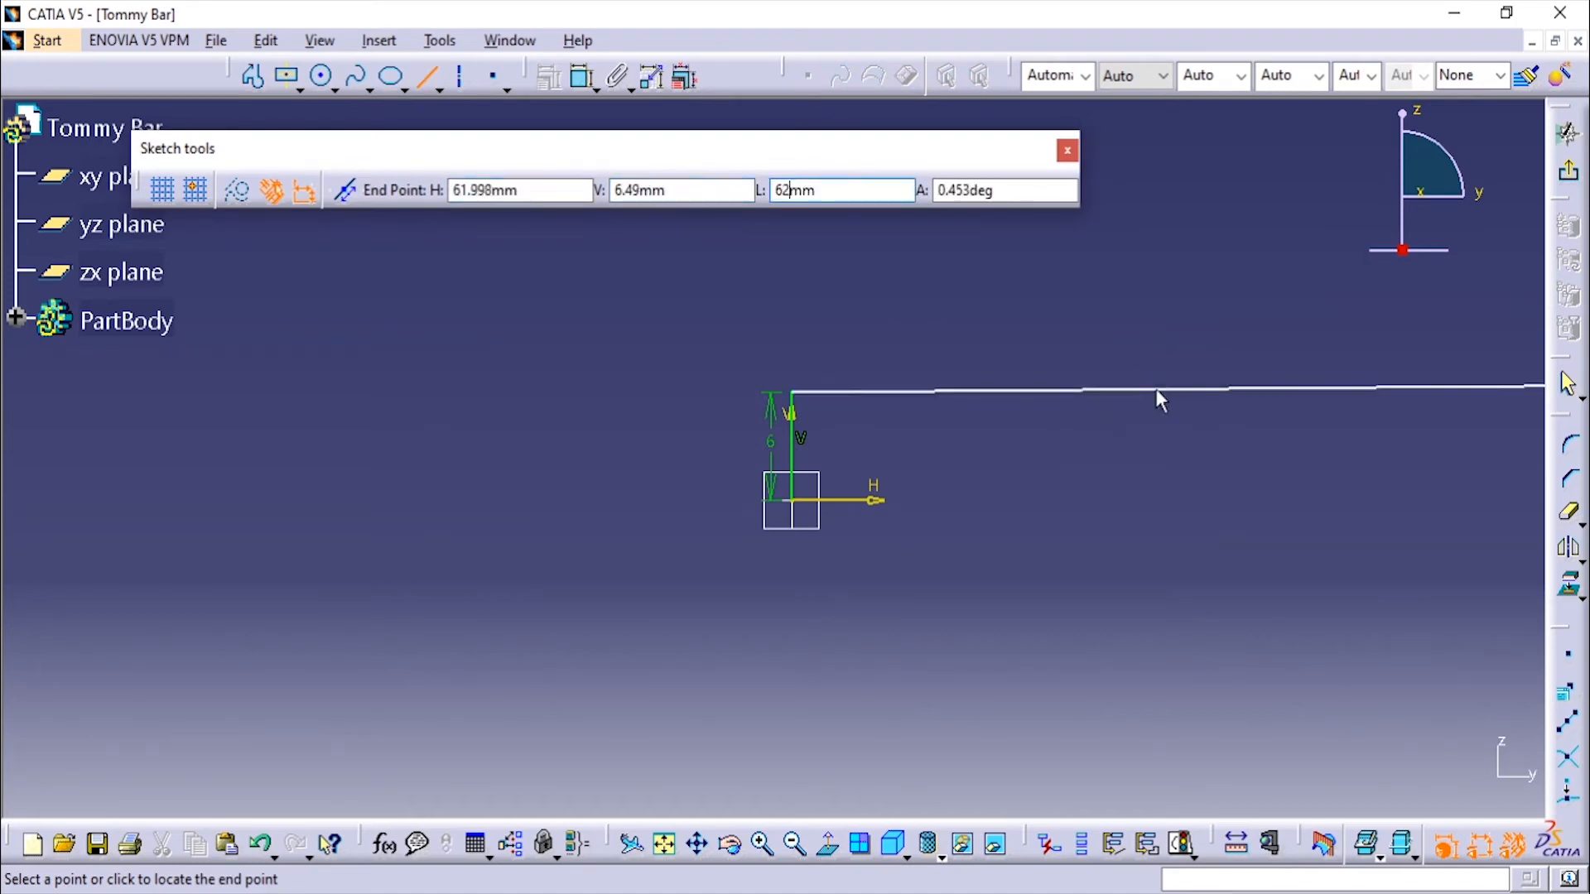
left_click(1265, 389)
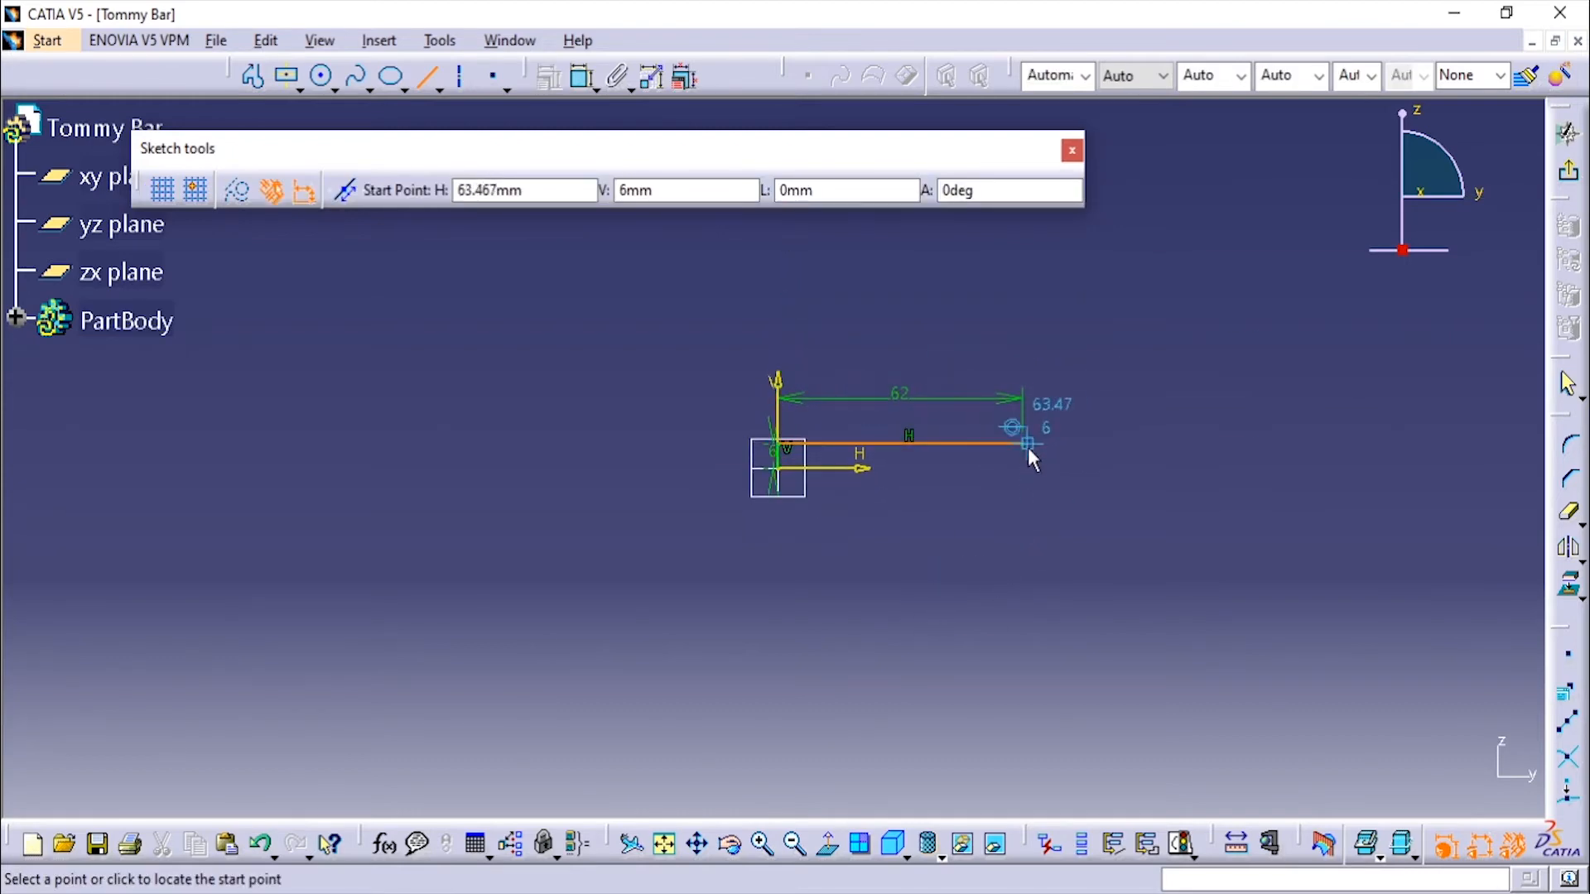
left_click(1027, 445)
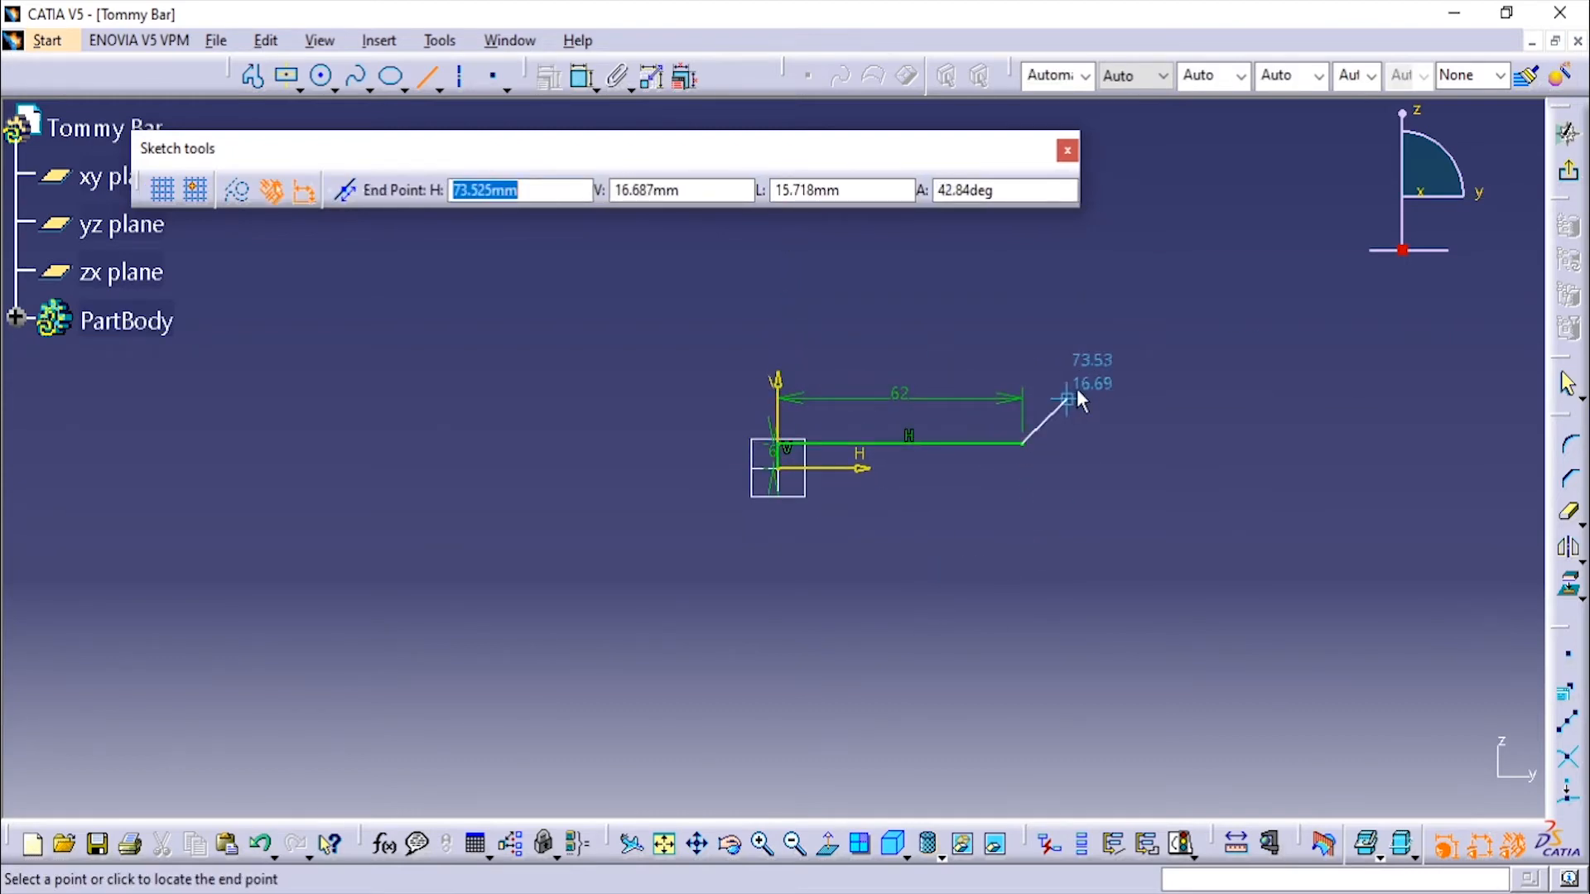
type("45")
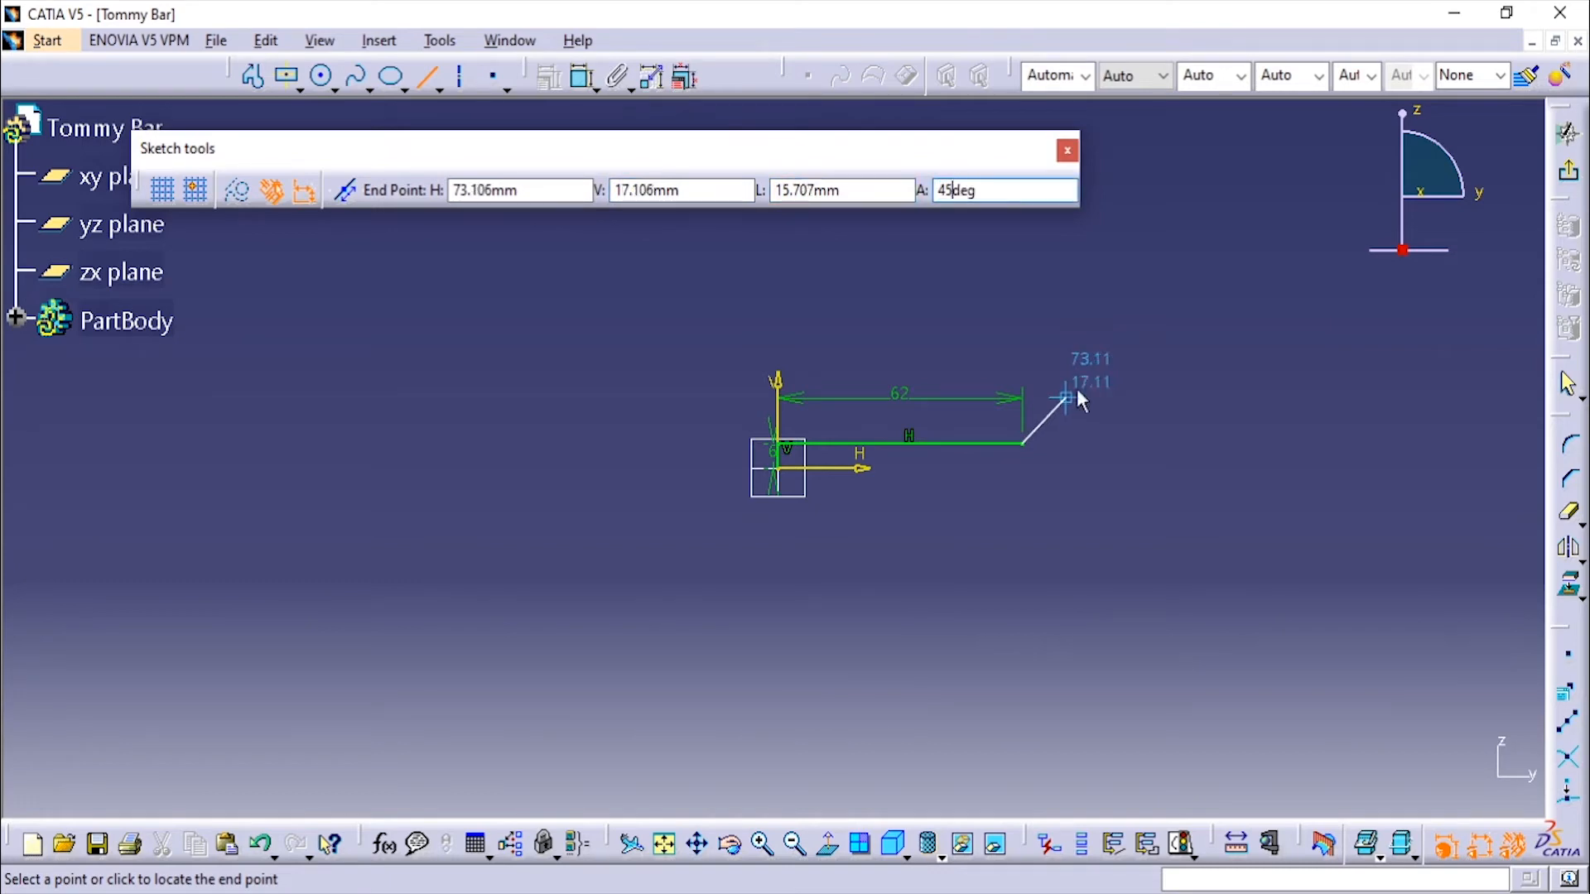
mouse_move(1090, 404)
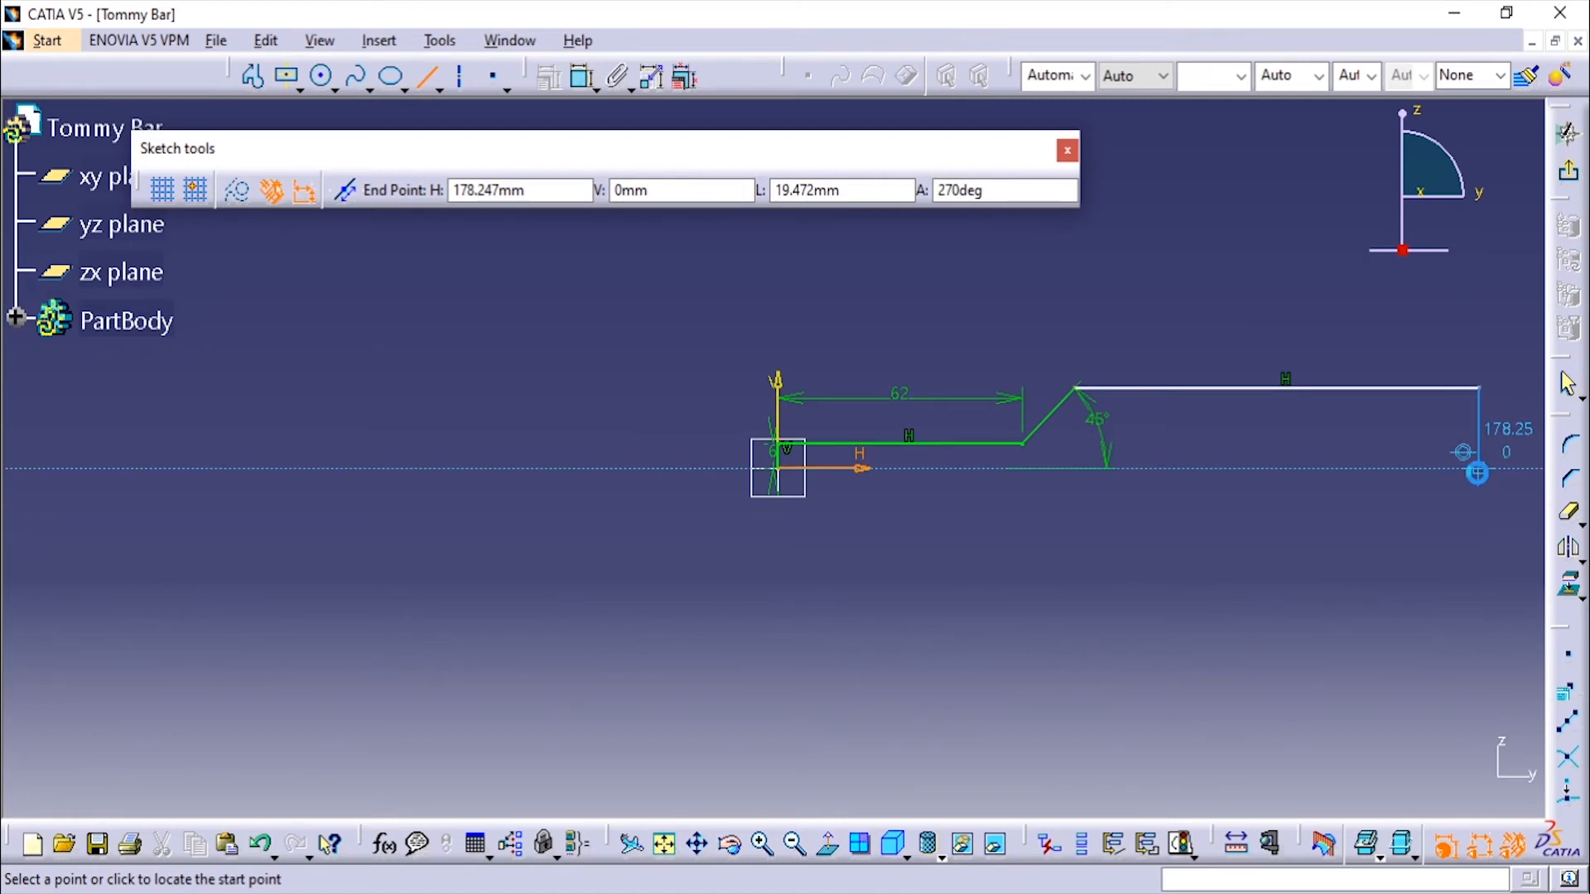
left_click(781, 451)
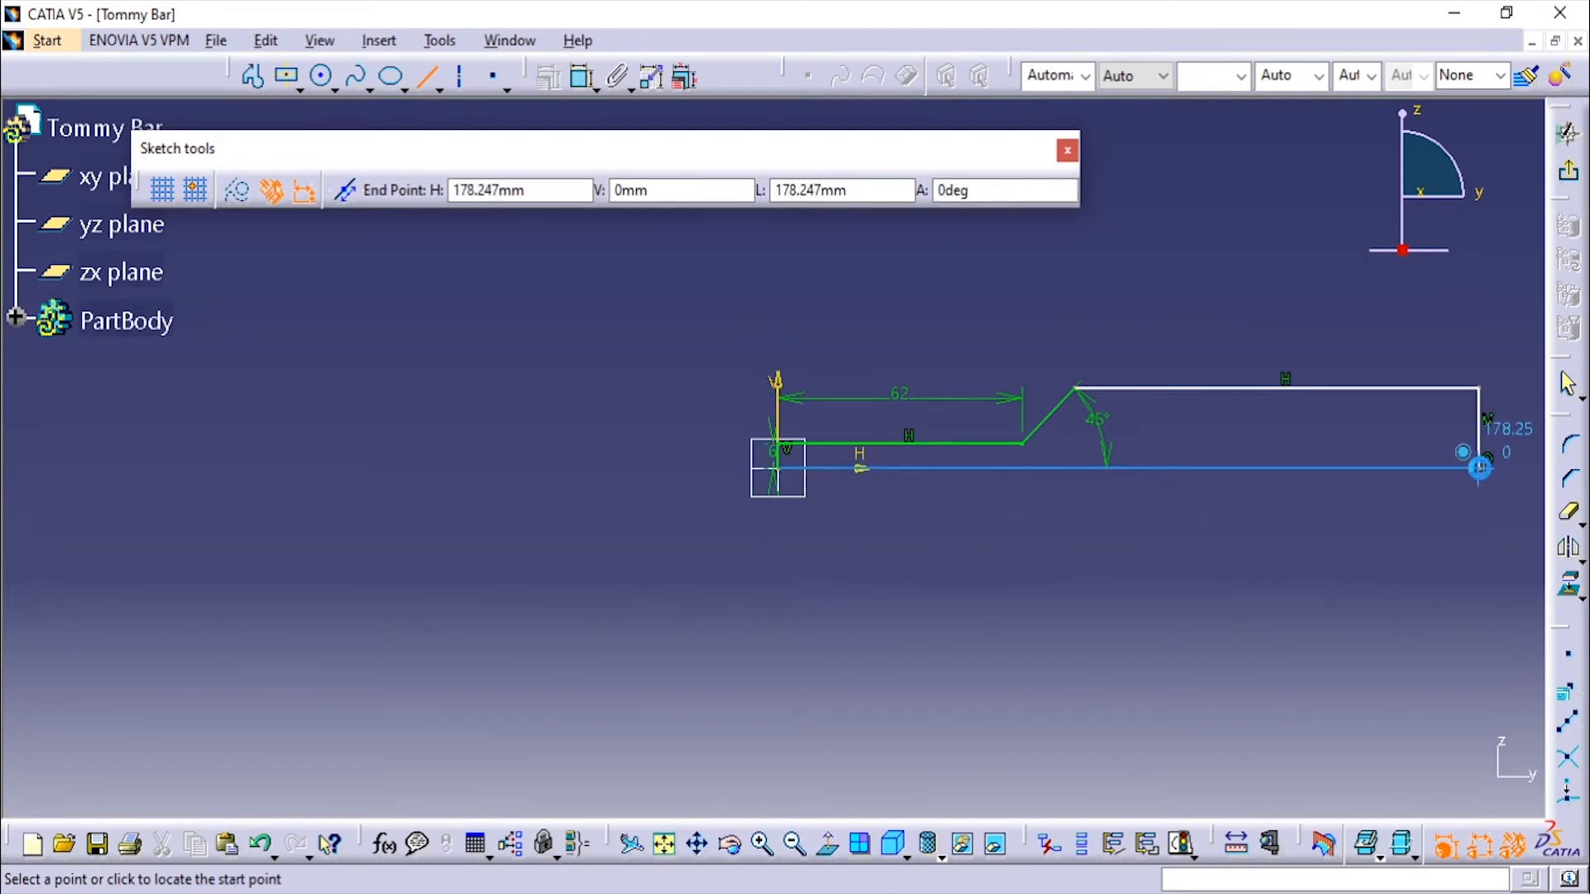
left_click(1478, 467)
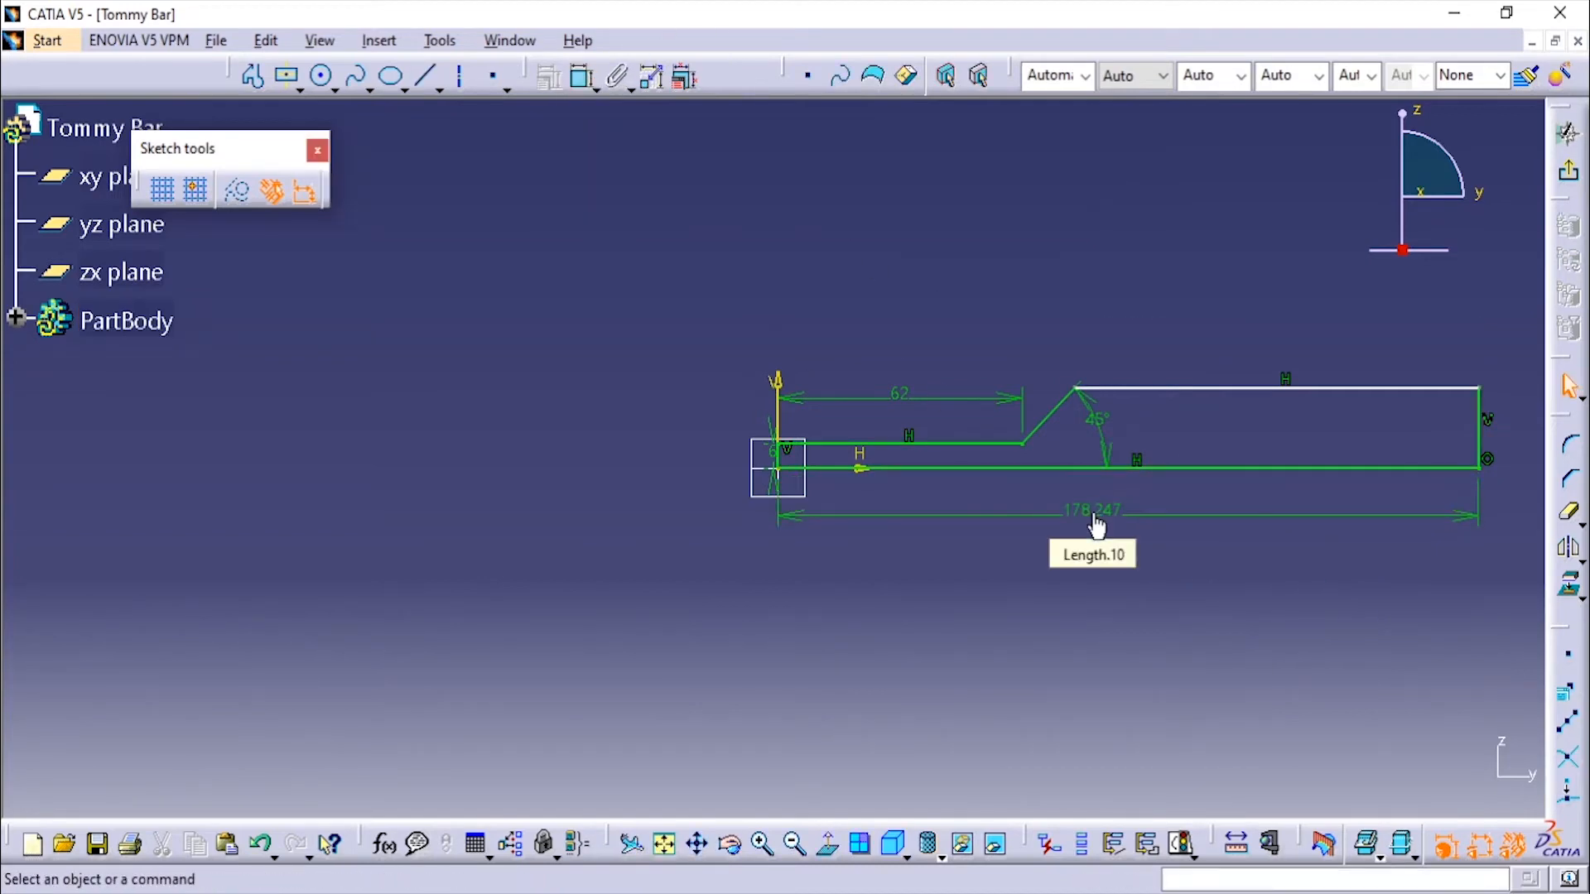
double_click(1093, 510)
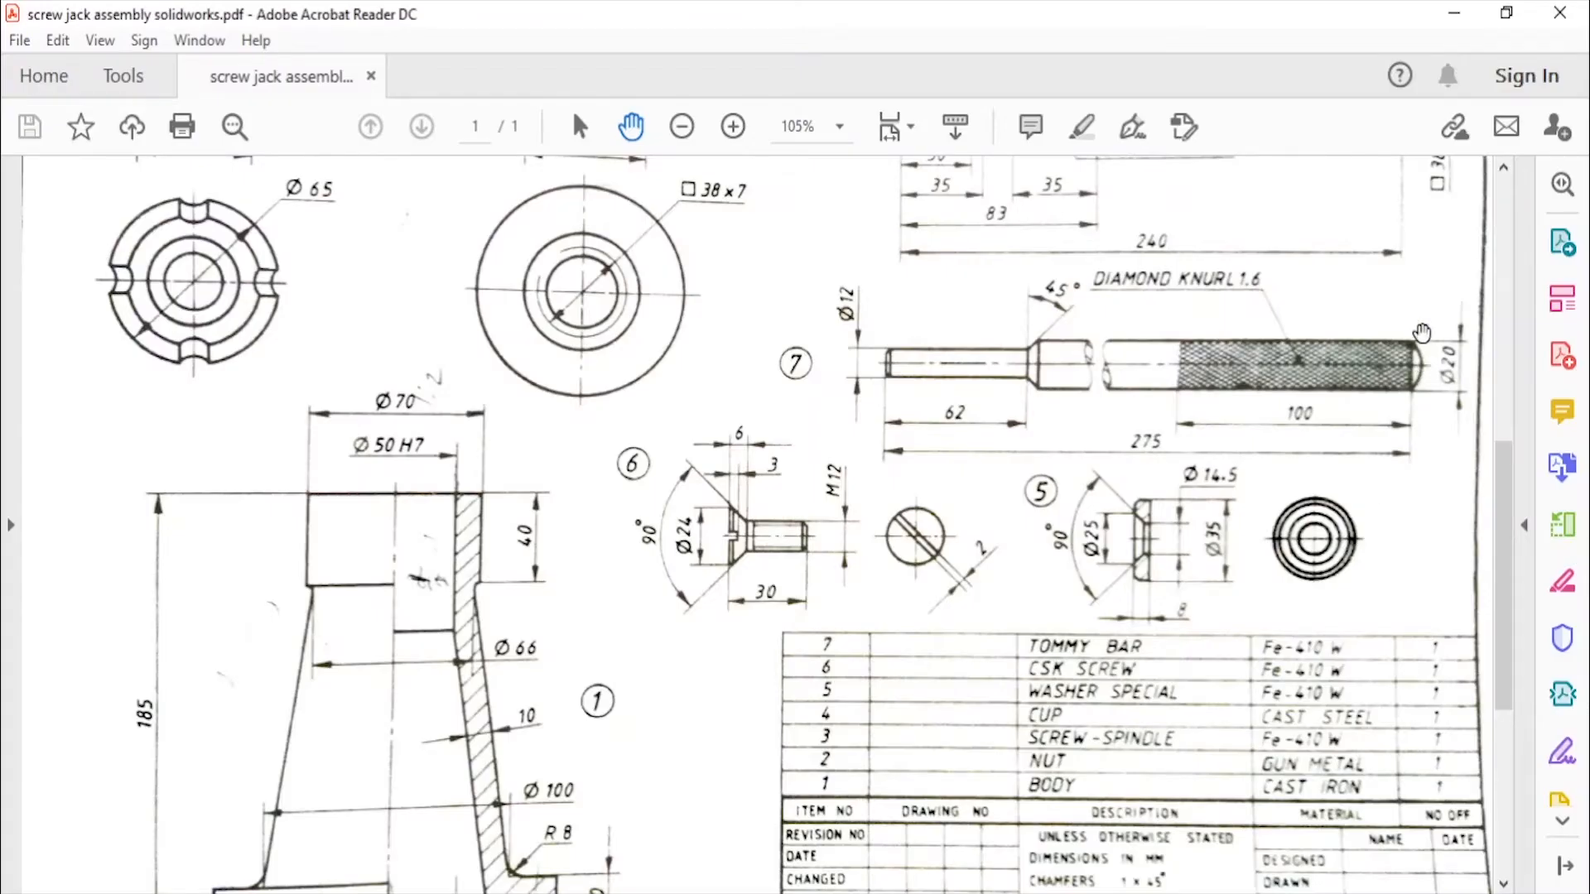
mouse_move(1386, 294)
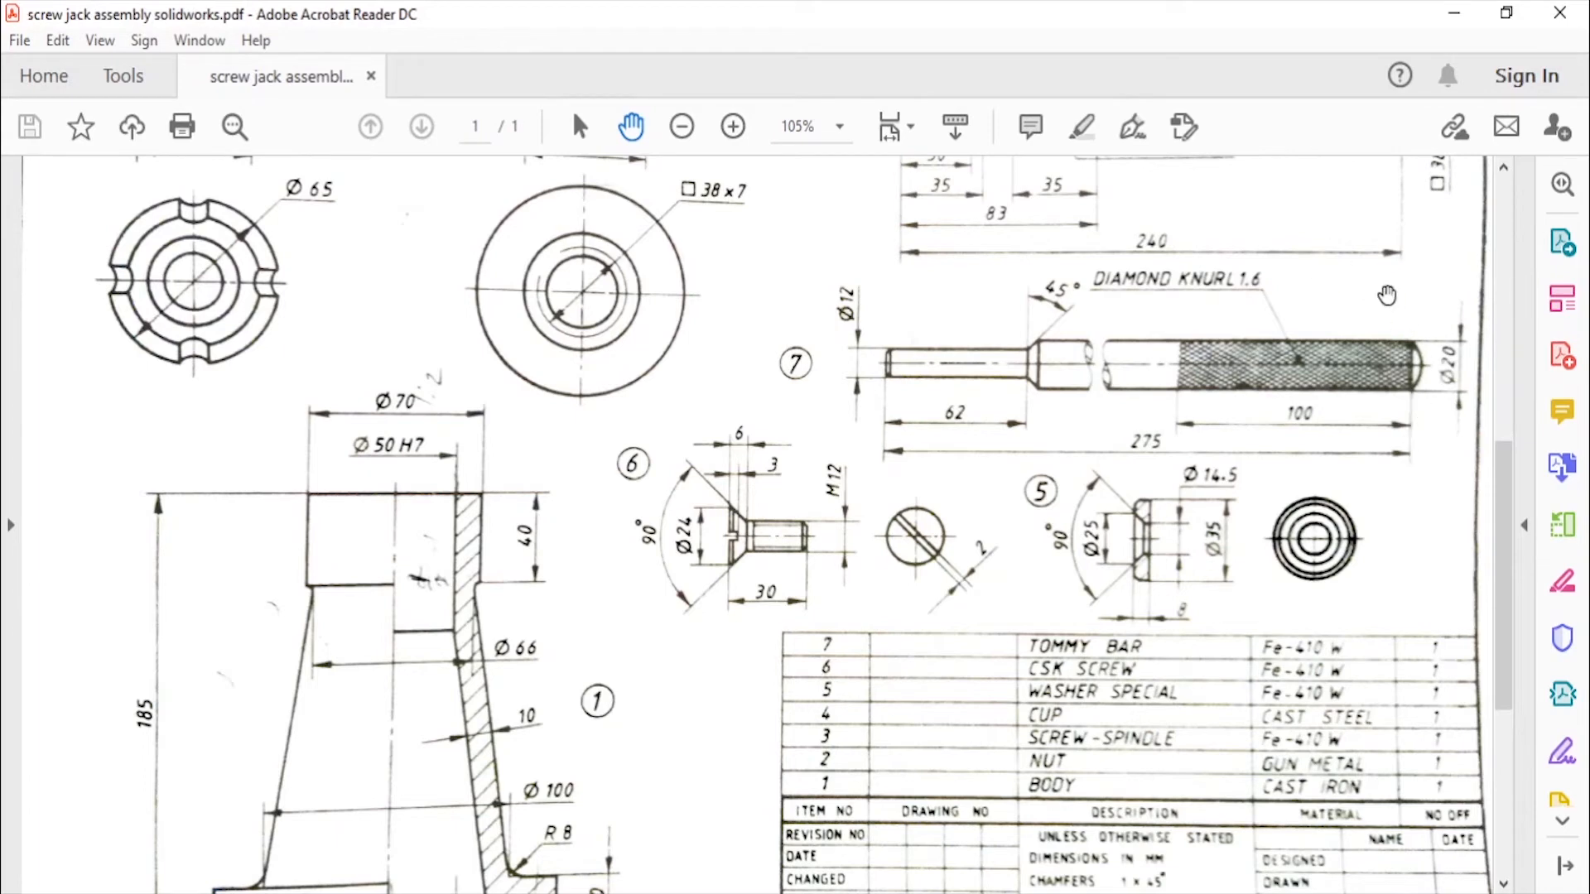
mouse_move(1241, 635)
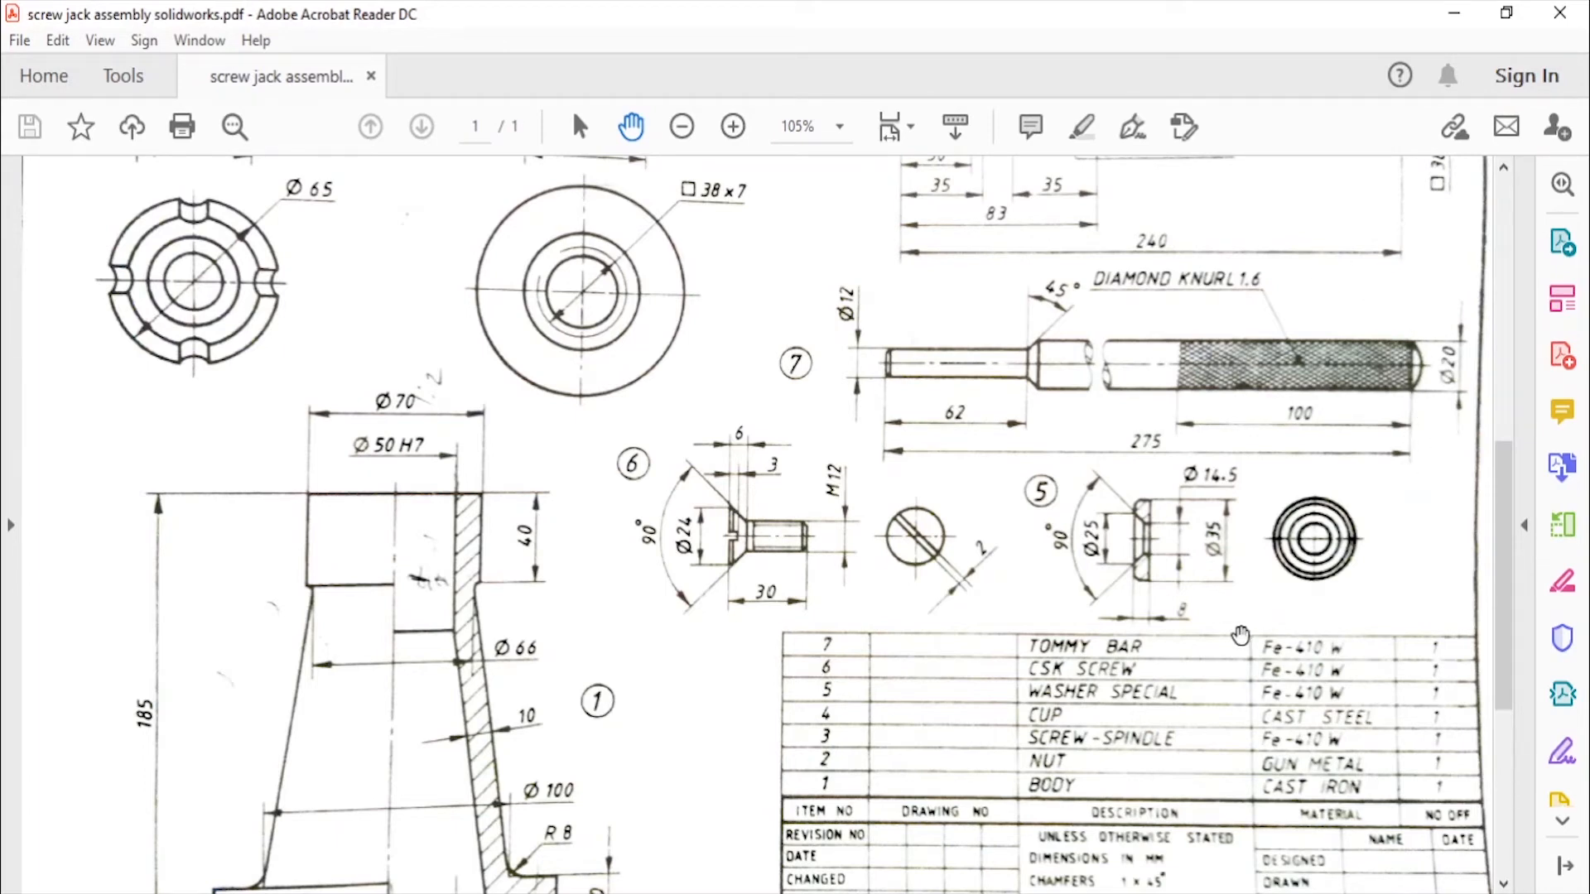
mouse_move(1389, 437)
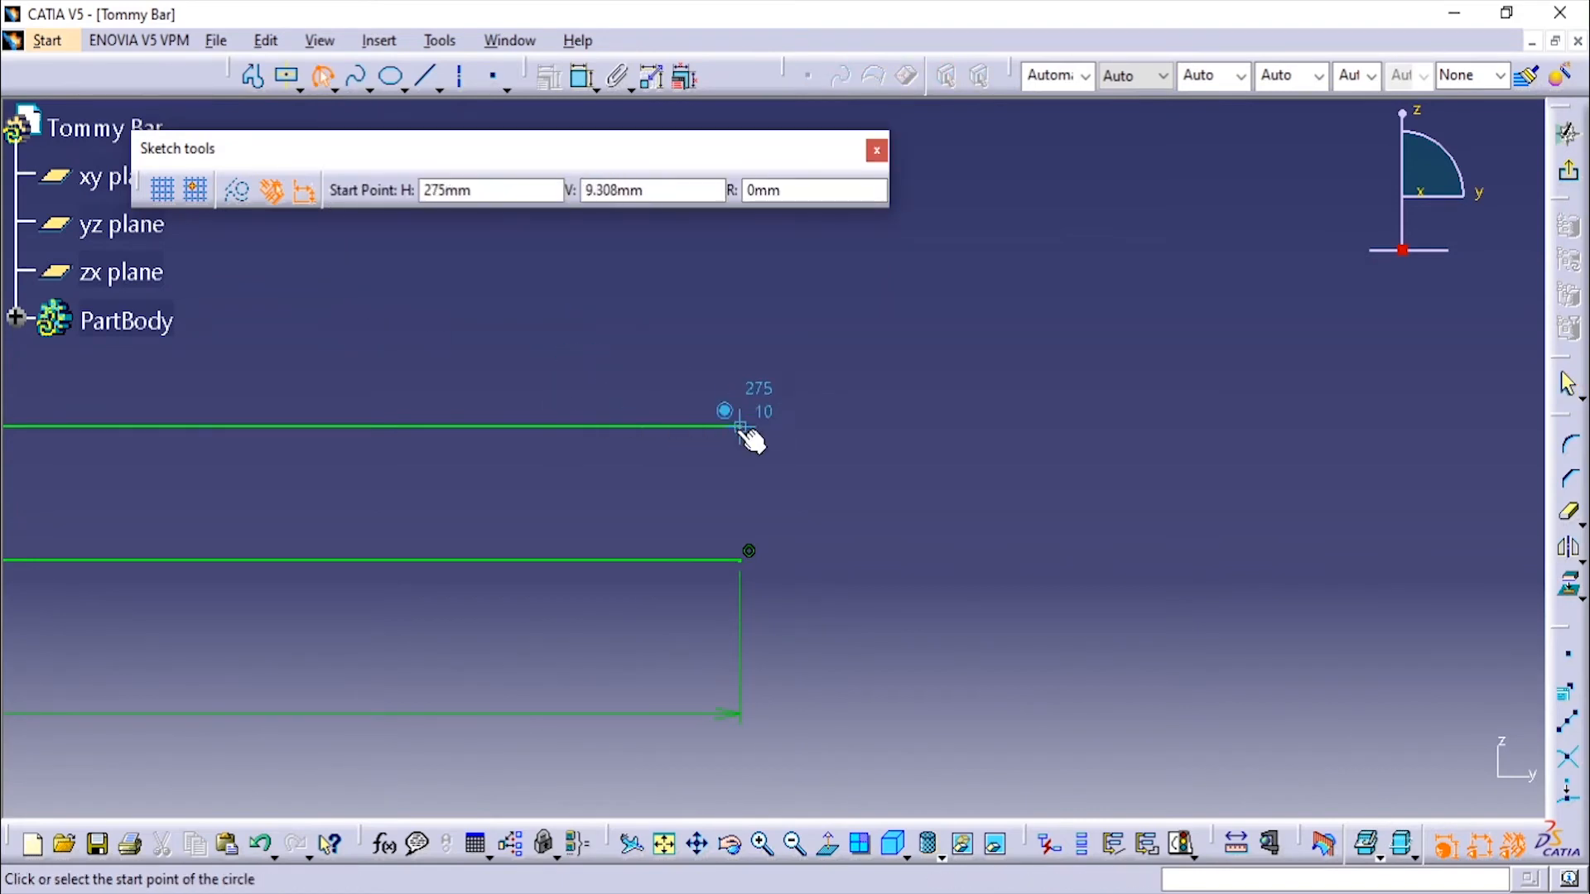
Draw a three-point end arc from the top corner down to the axis
left_click(725, 411)
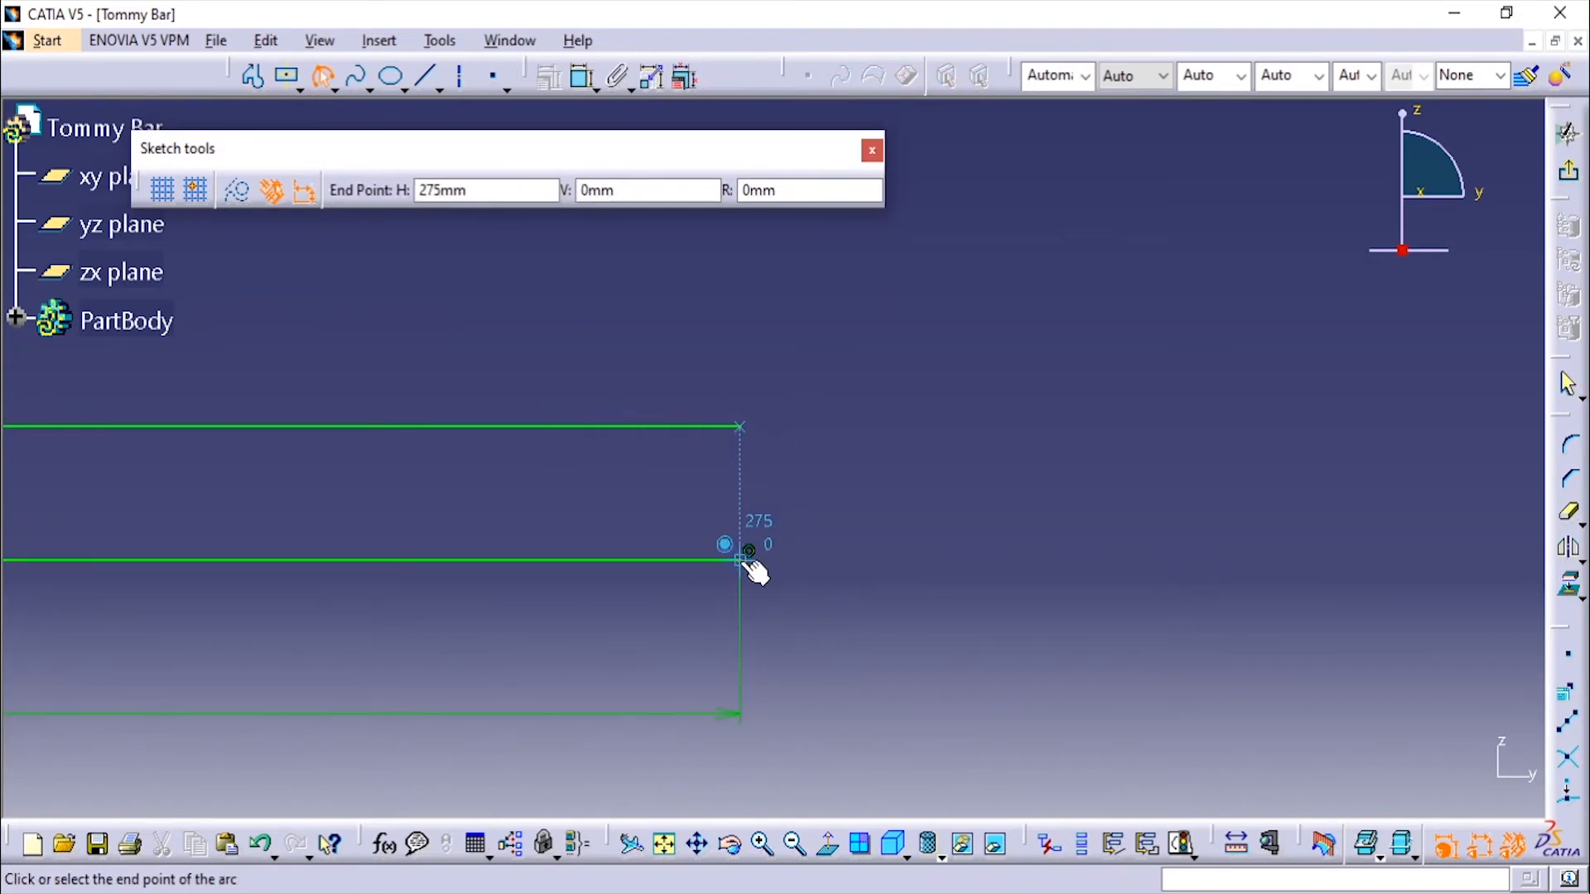
left_click(725, 546)
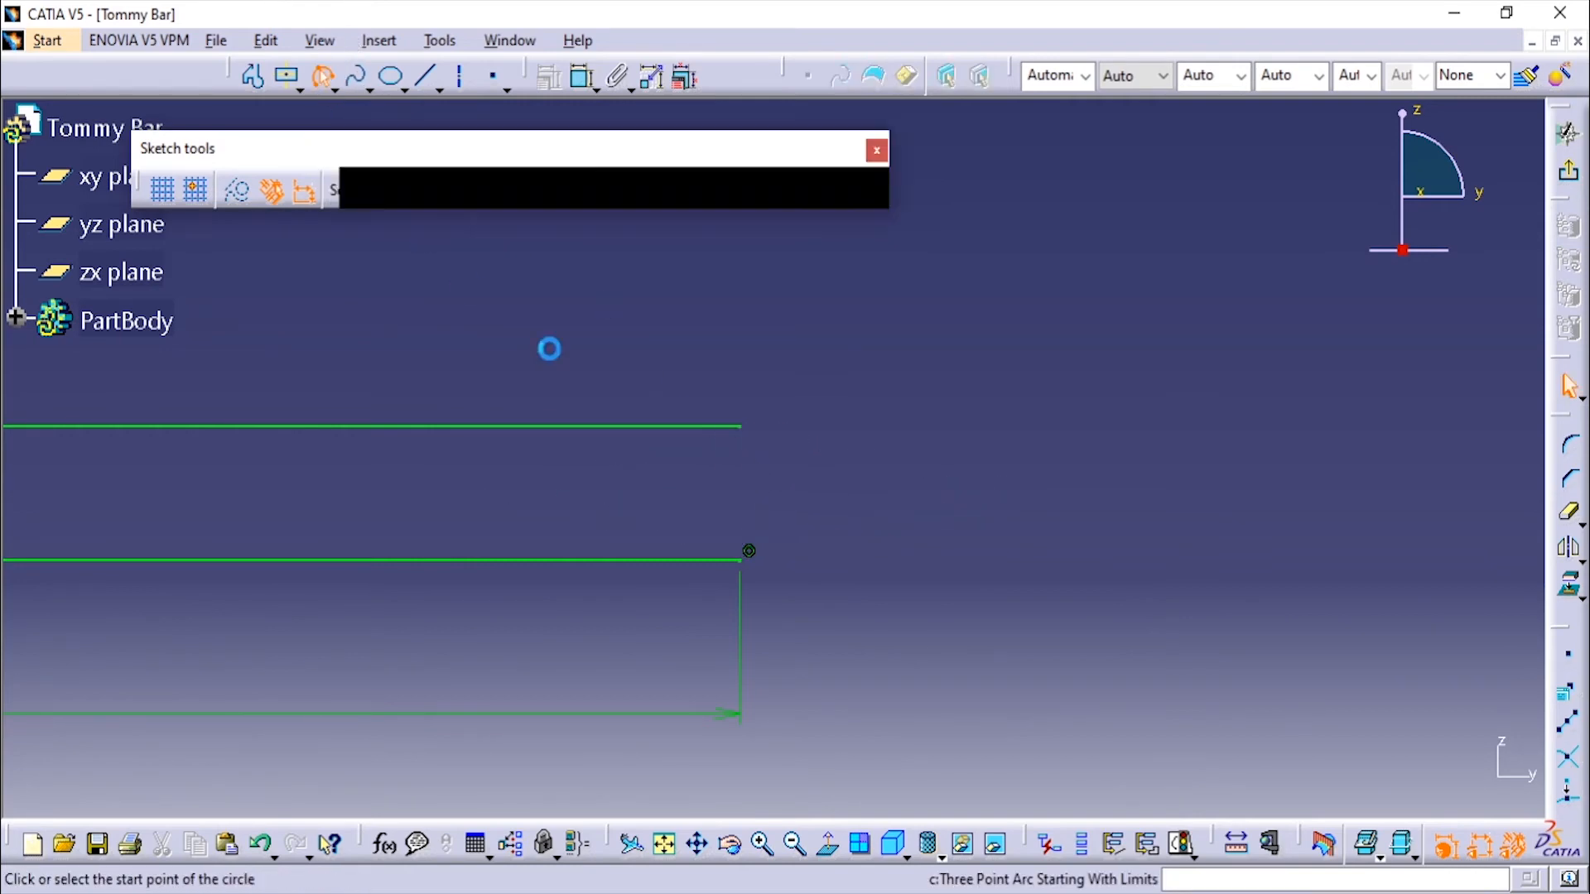
left_click(749, 551)
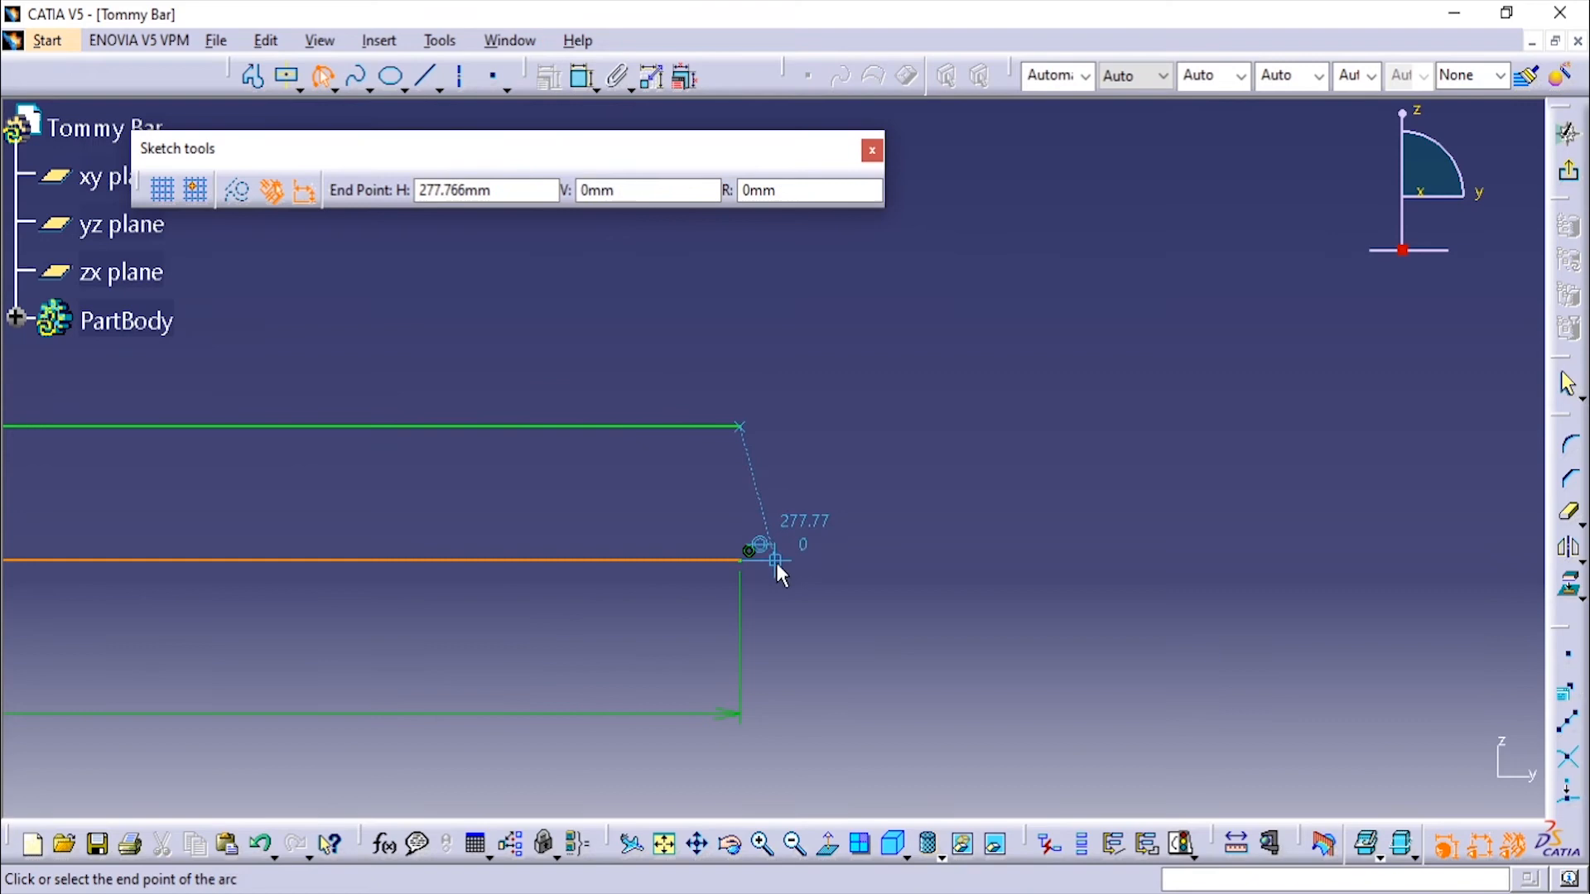
left_click(749, 550)
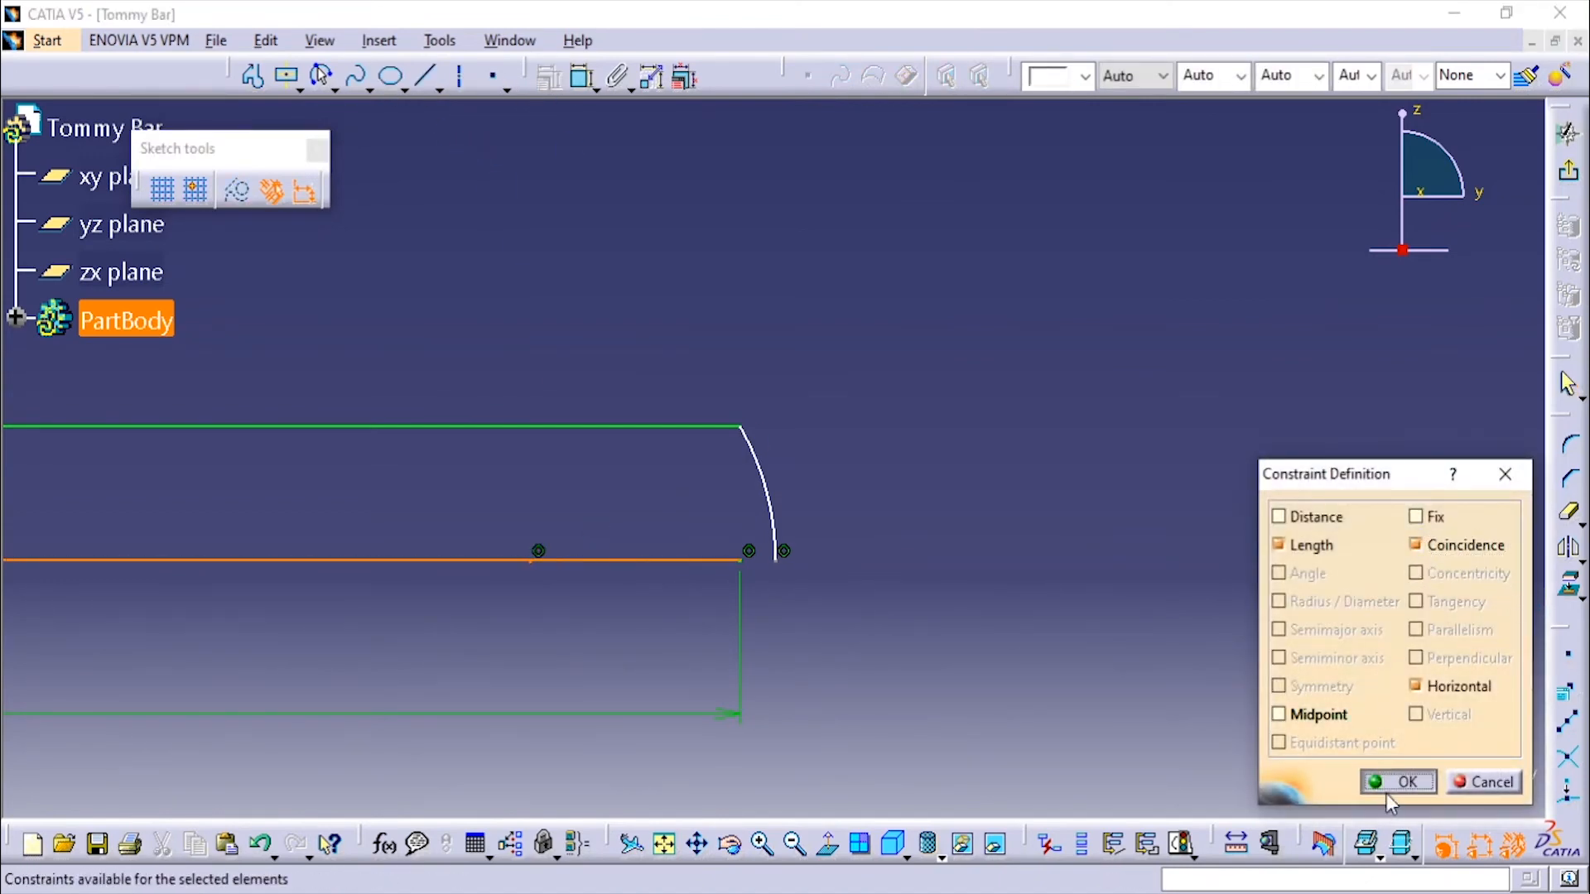
Constrain the arc's endpoint to the profile's axis line
left_click(379, 41)
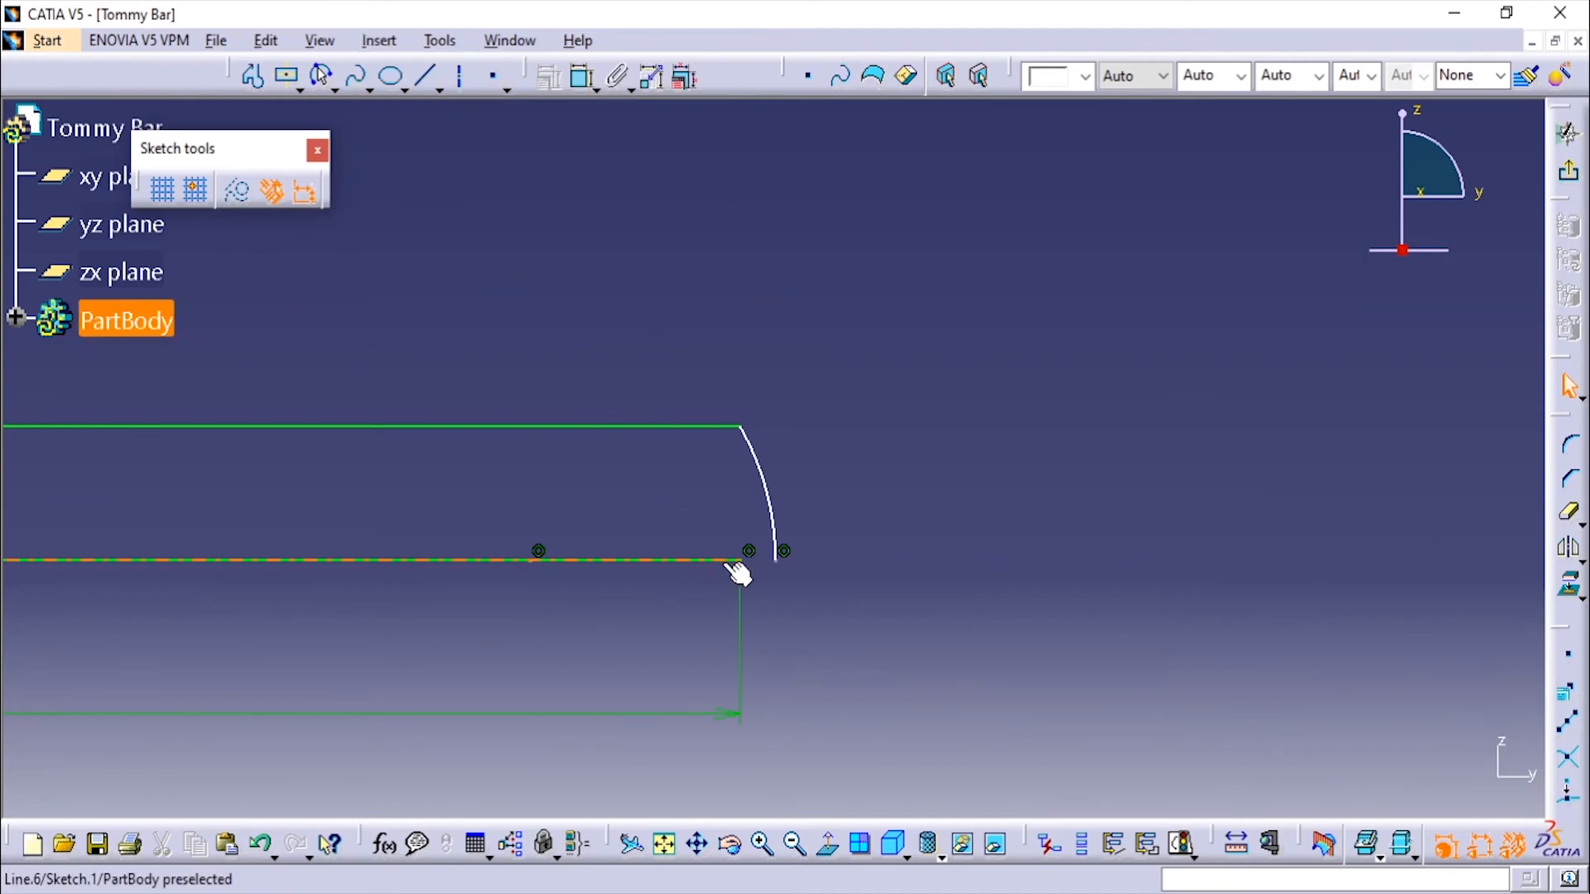
left_click(740, 560)
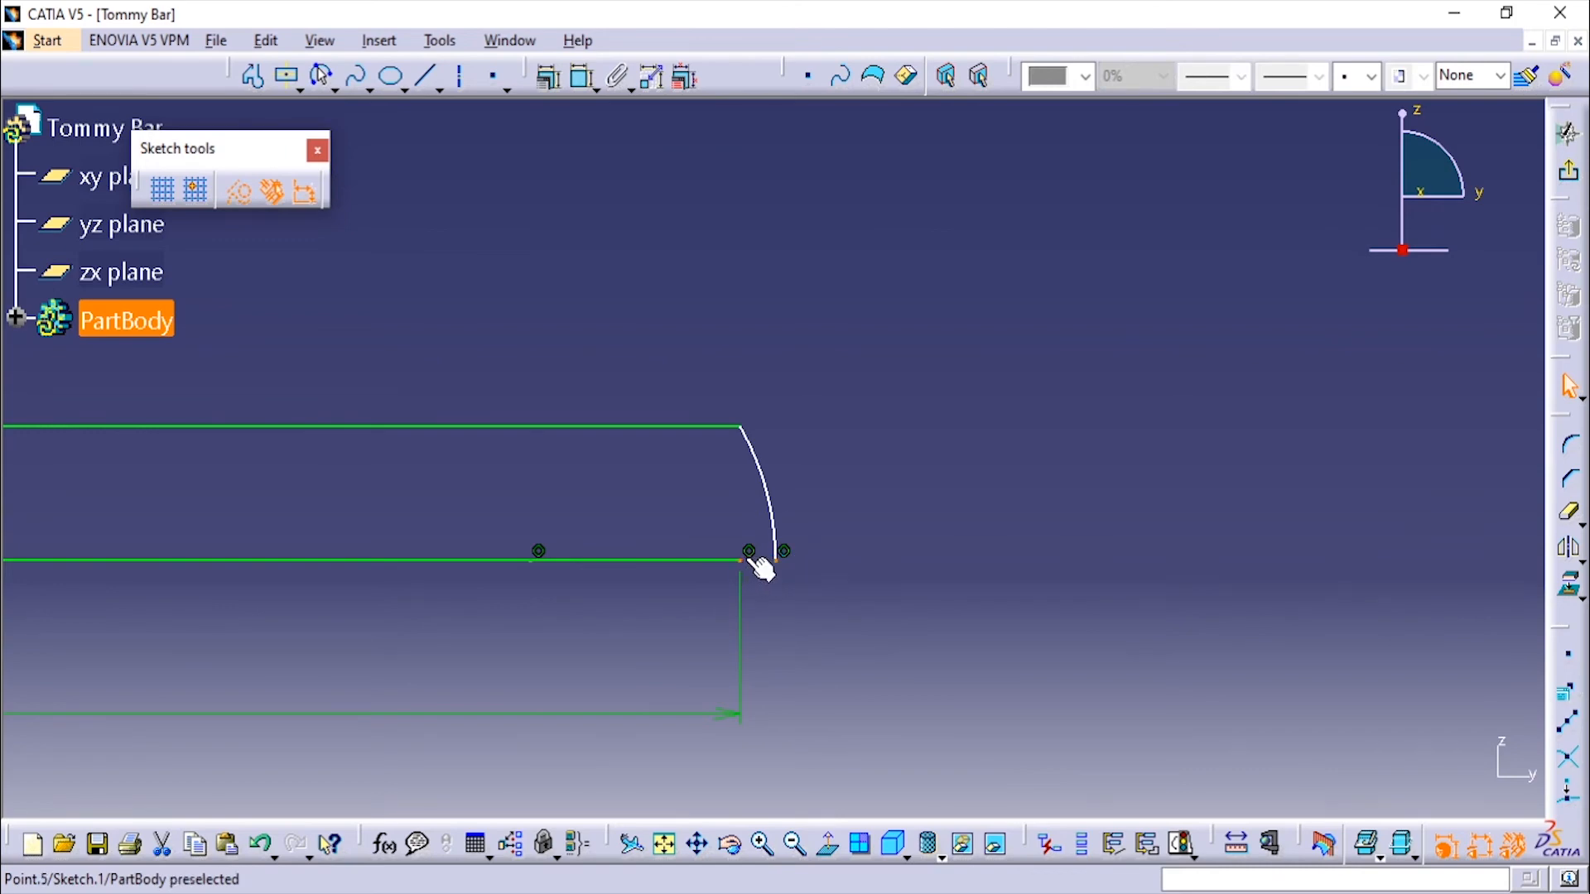
left_click(750, 552)
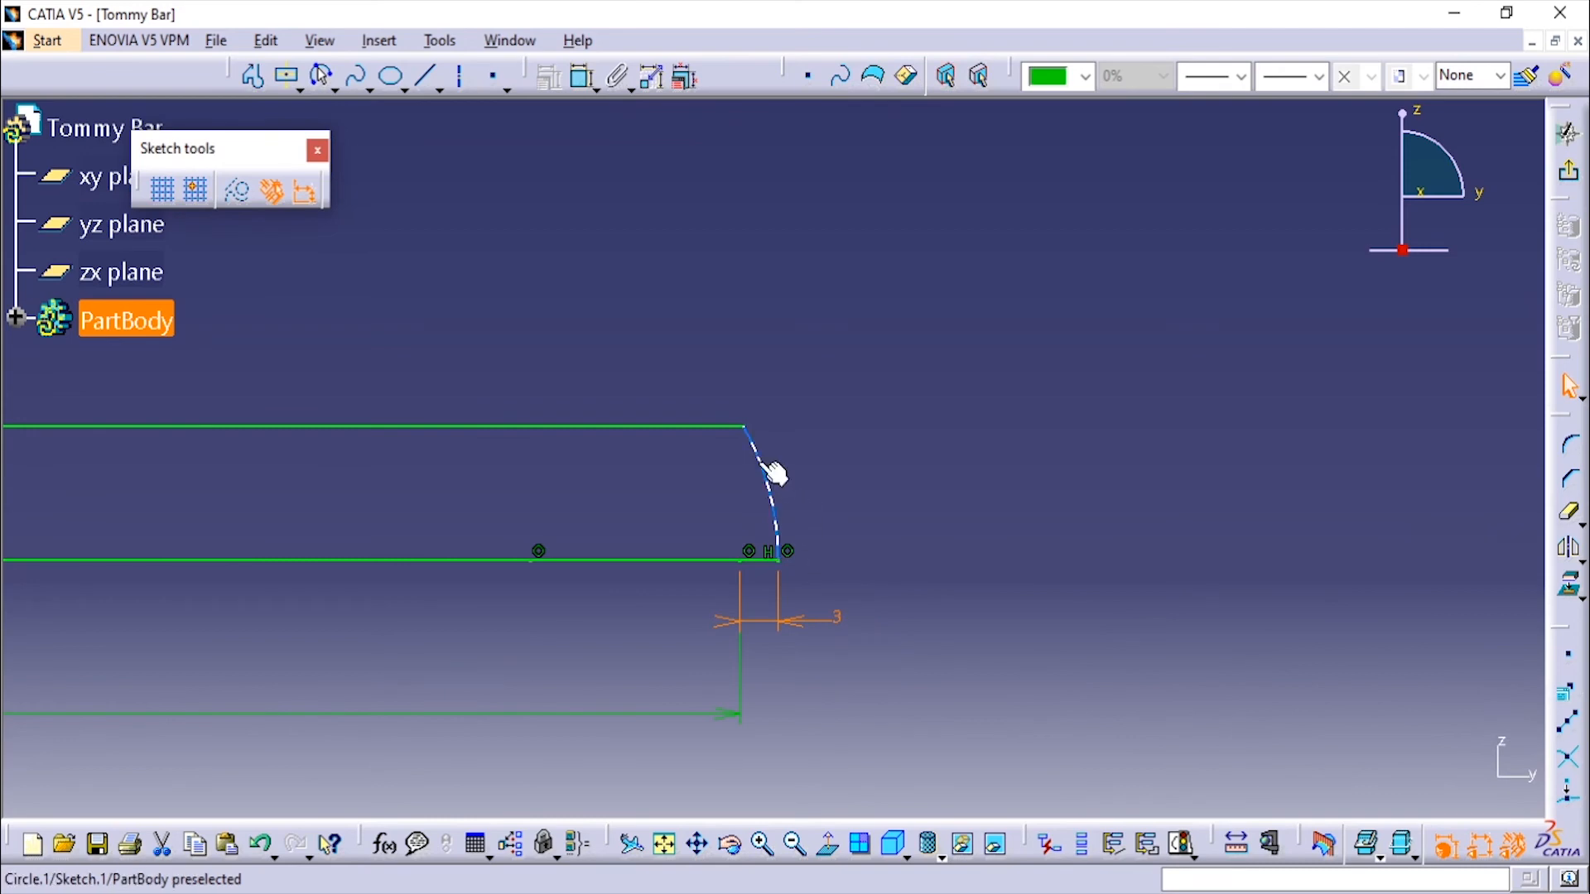
Add a radius dimension to the end arc and set its value
left_click(771, 477)
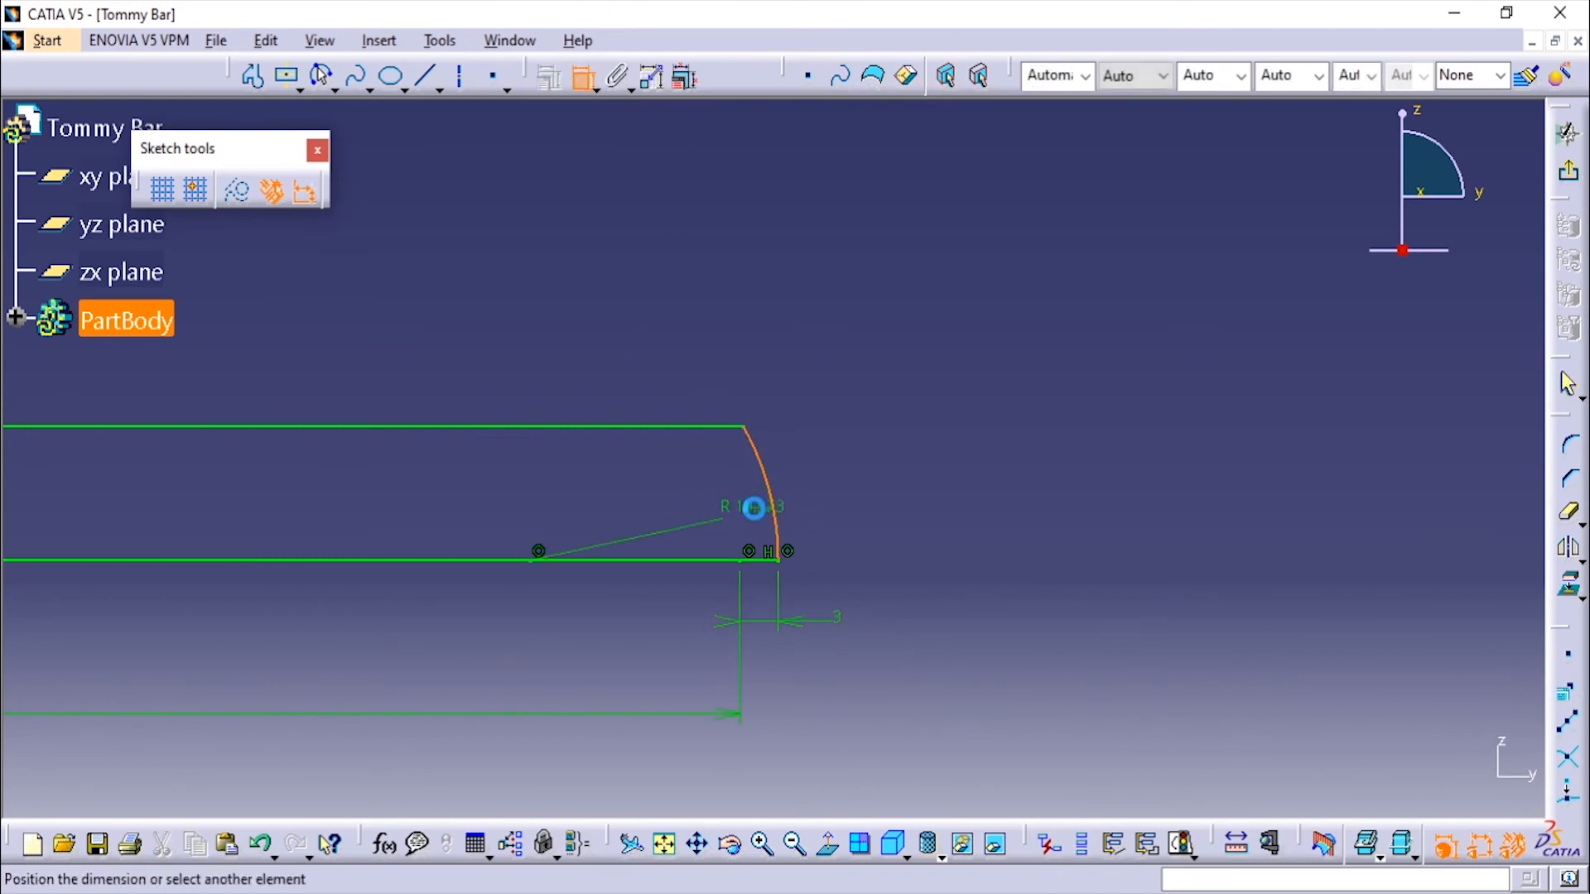
double_click(754, 508)
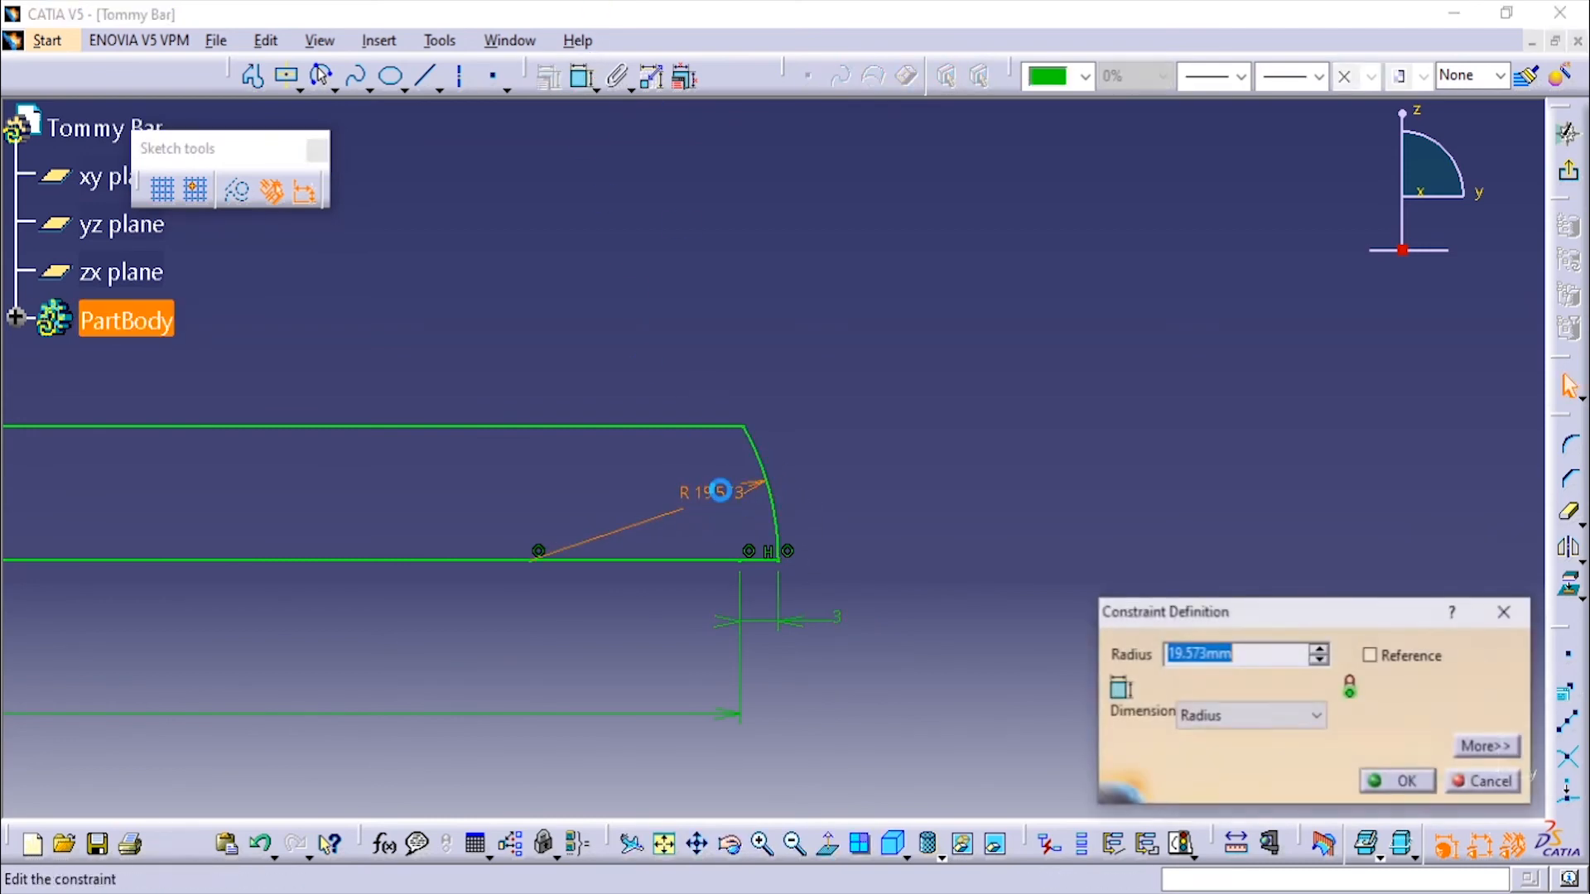
left_click(1406, 780)
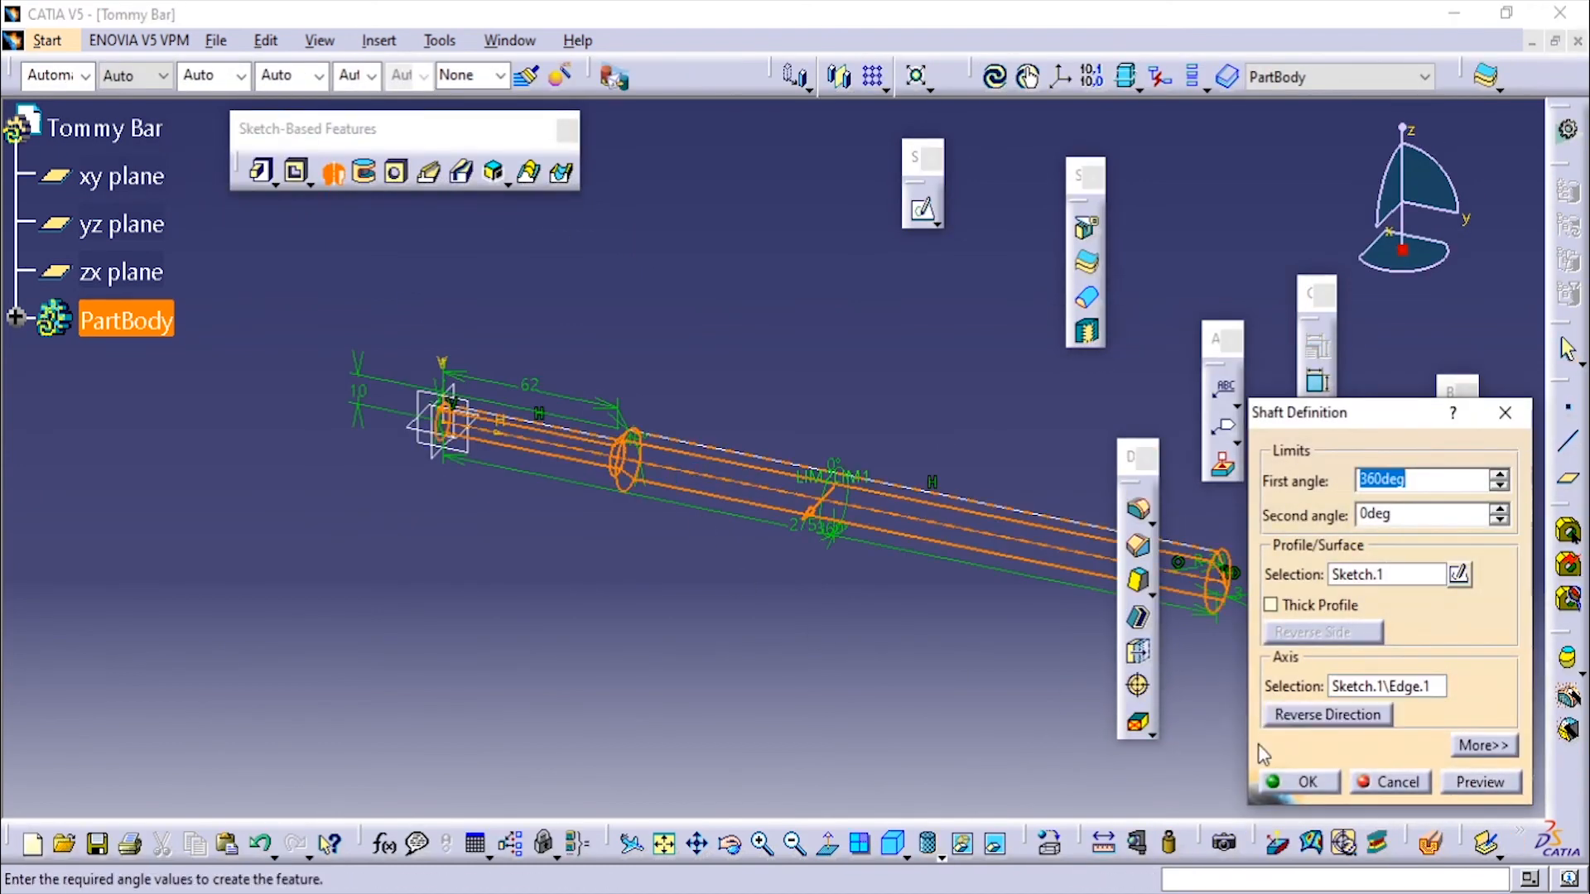
Confirm the 360° shaft revolving Sketch.1 about Sketch.1\Edge.1
left_click(1306, 781)
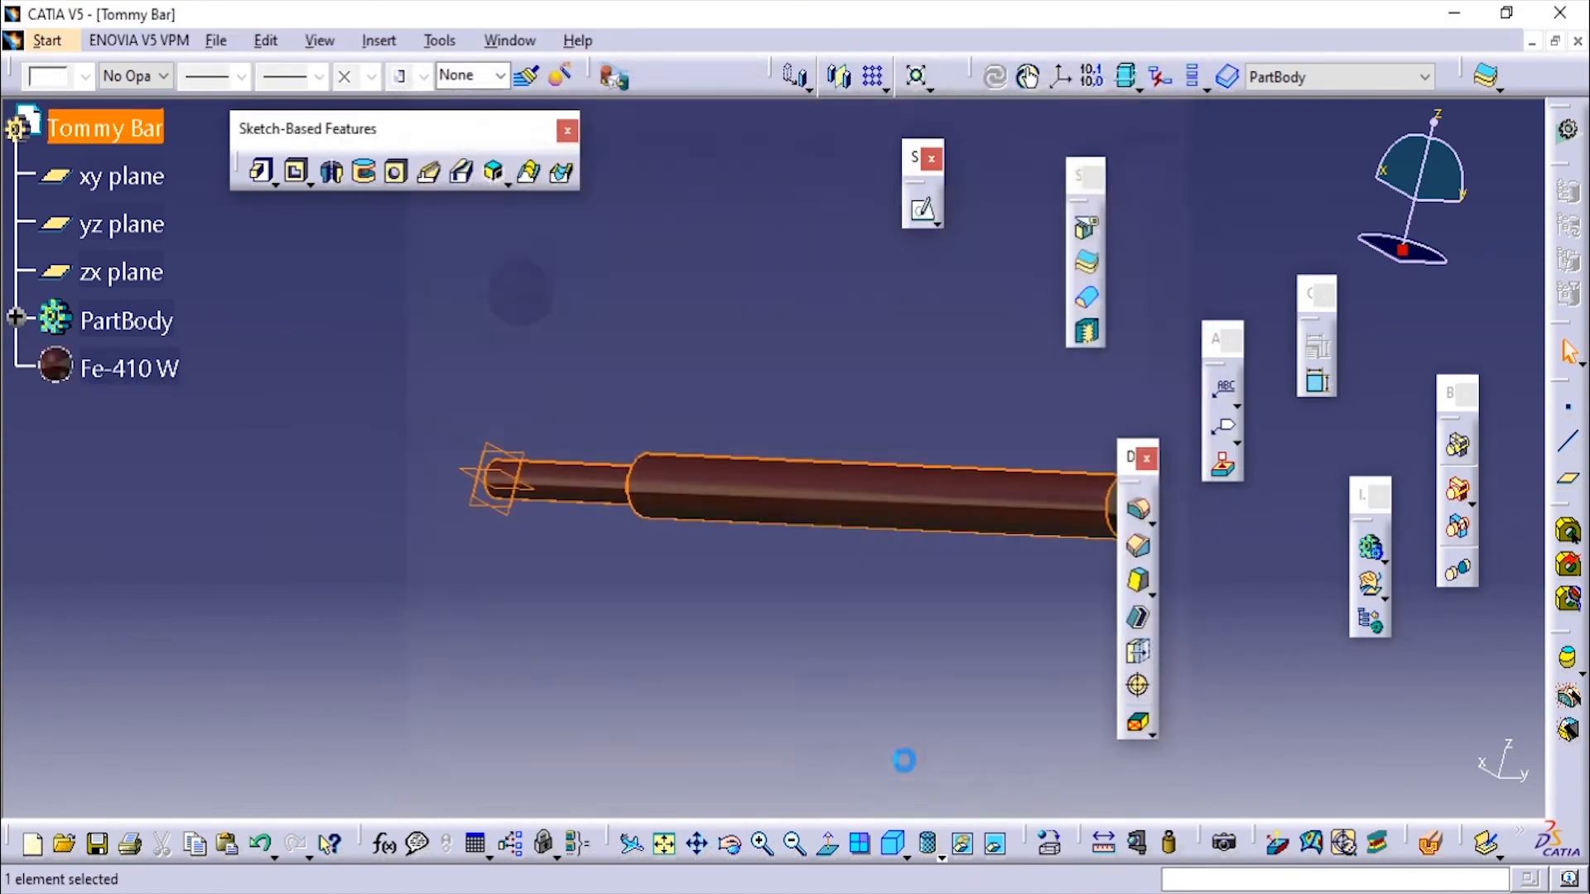
Orbit the finished shaft to inspect its rounded end
left_click_drag(903, 760, 862, 563)
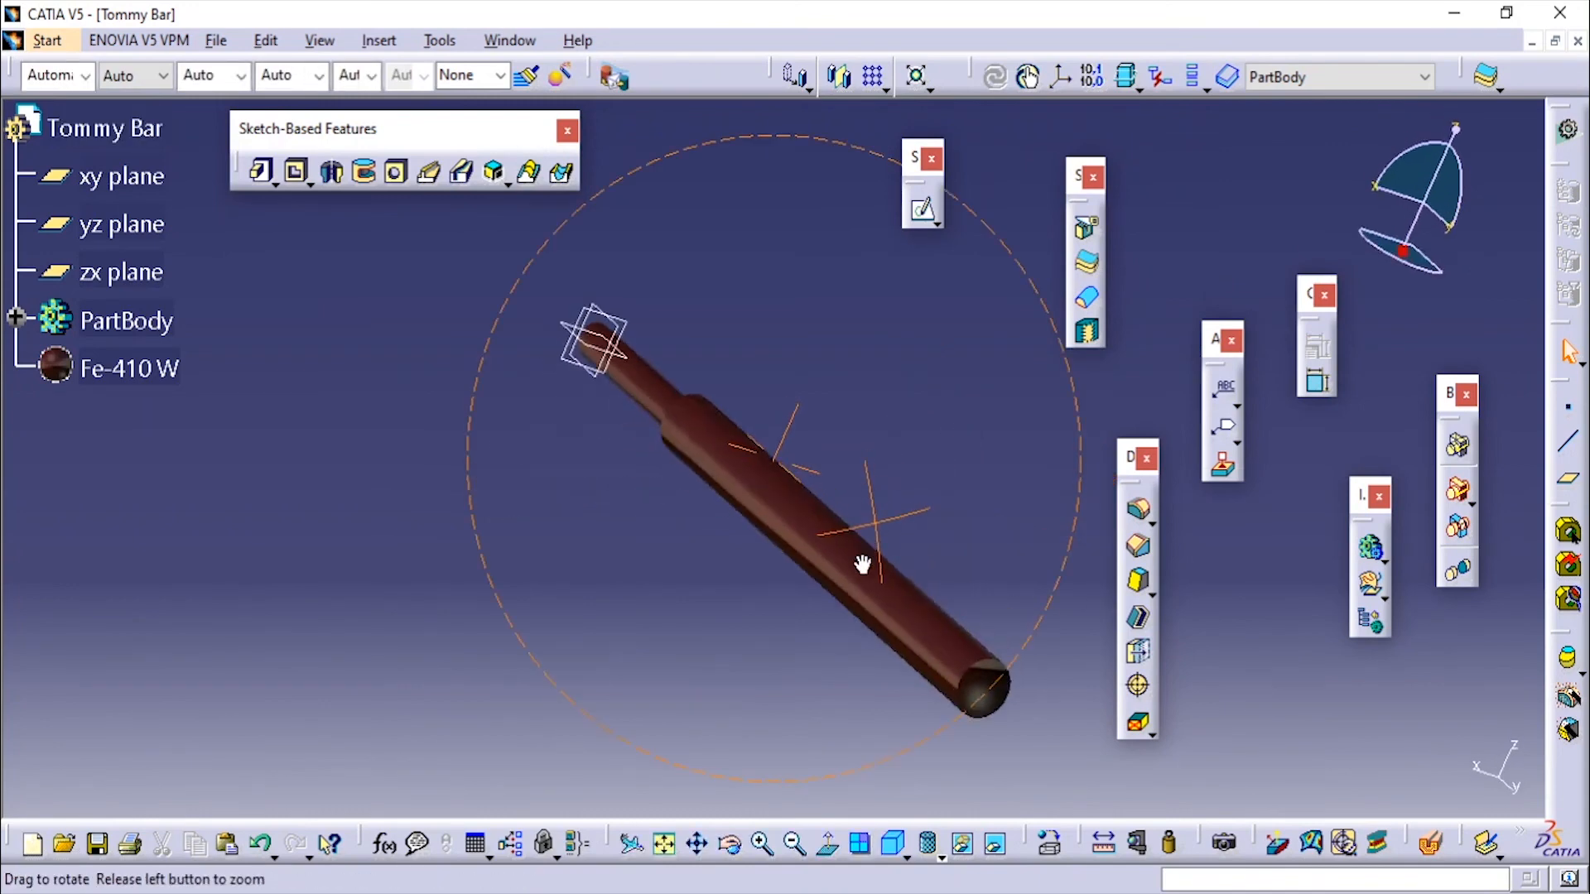
left_click_drag(862, 565, 922, 446)
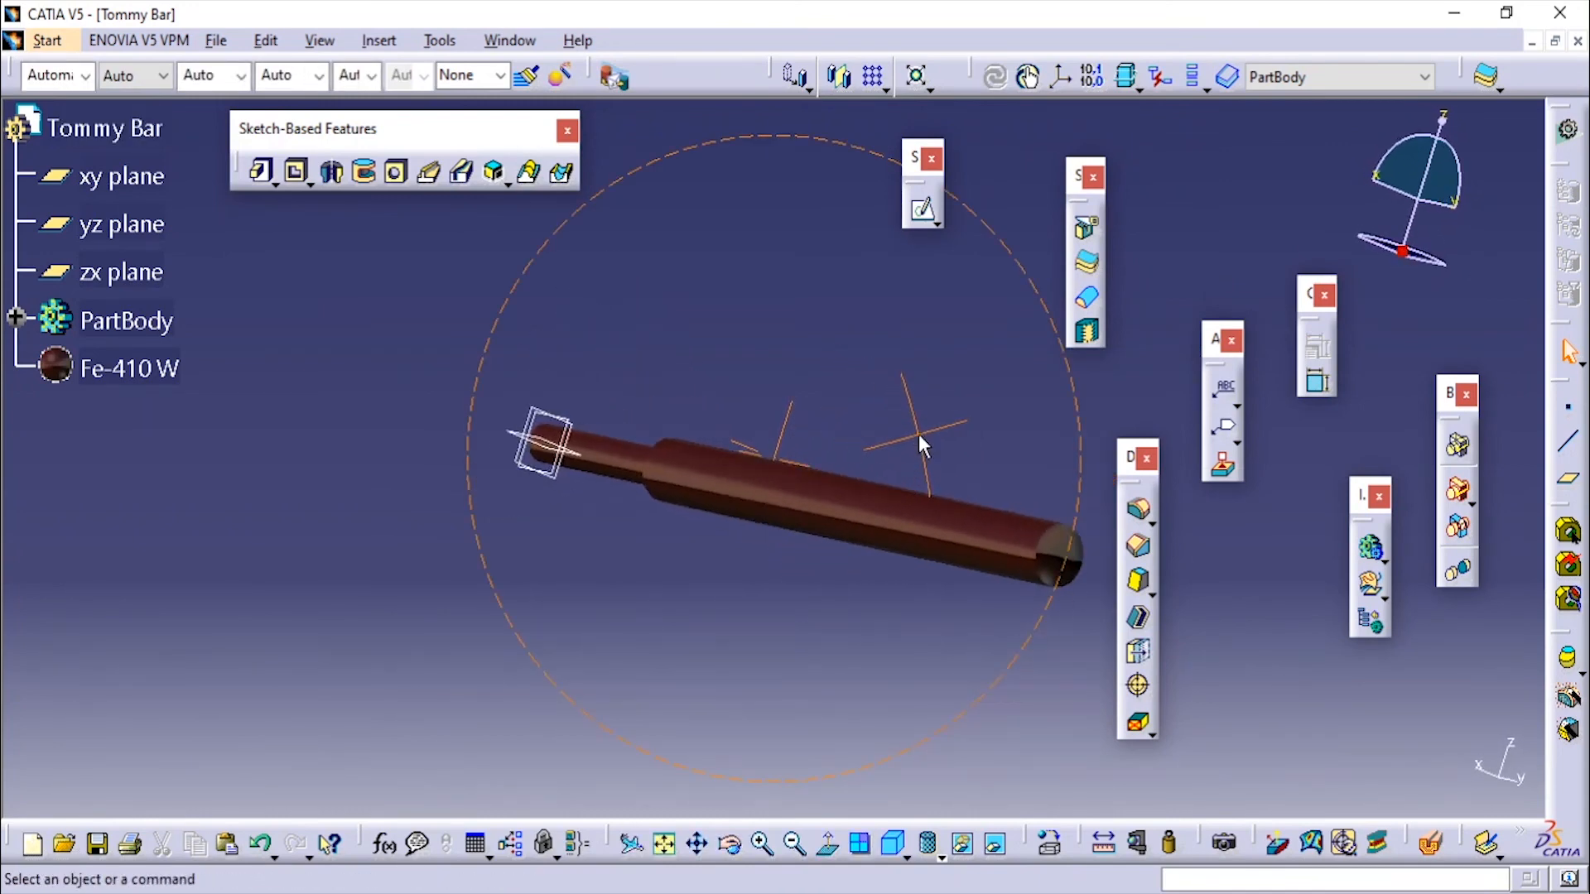